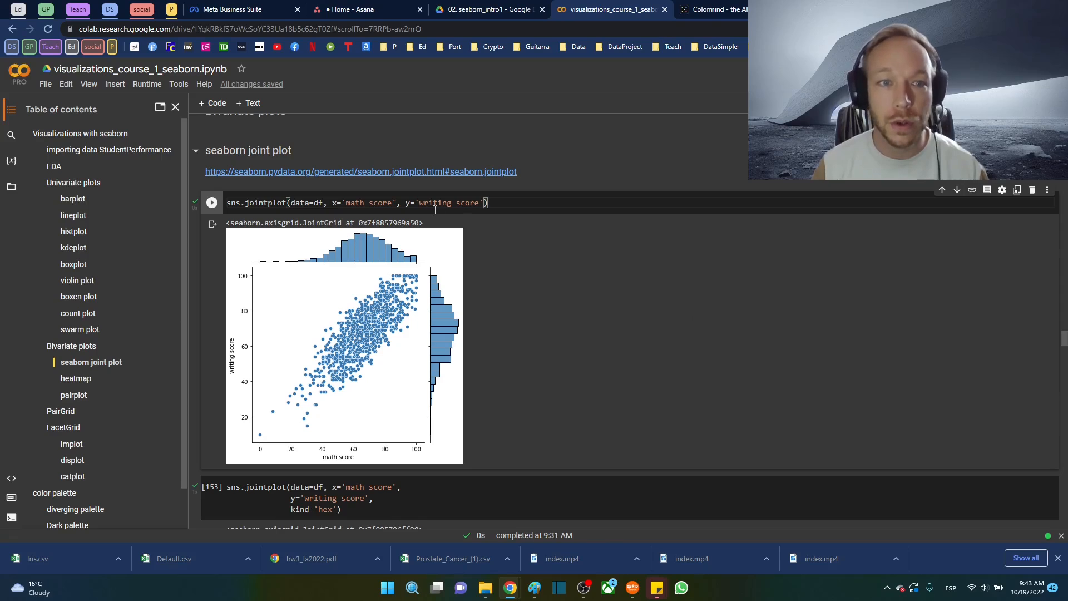
- Highlight the jointplot call in the scatter cell and scroll down through the hex and kde plots
{"action": "double_click", "coordinate": [232, 203]}
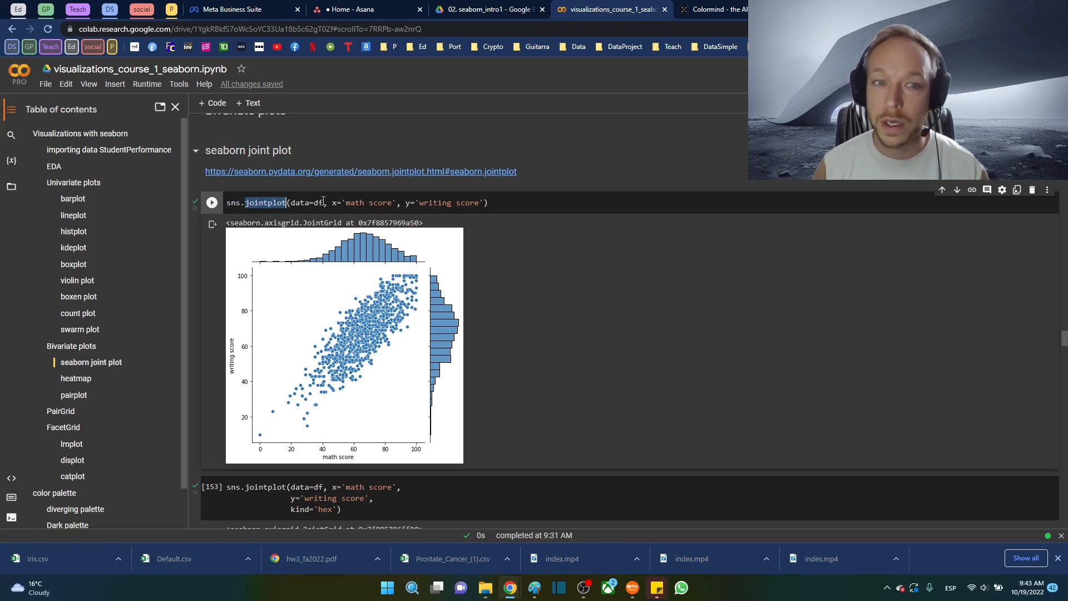
{"action": "double_click", "coordinate": [305, 203]}
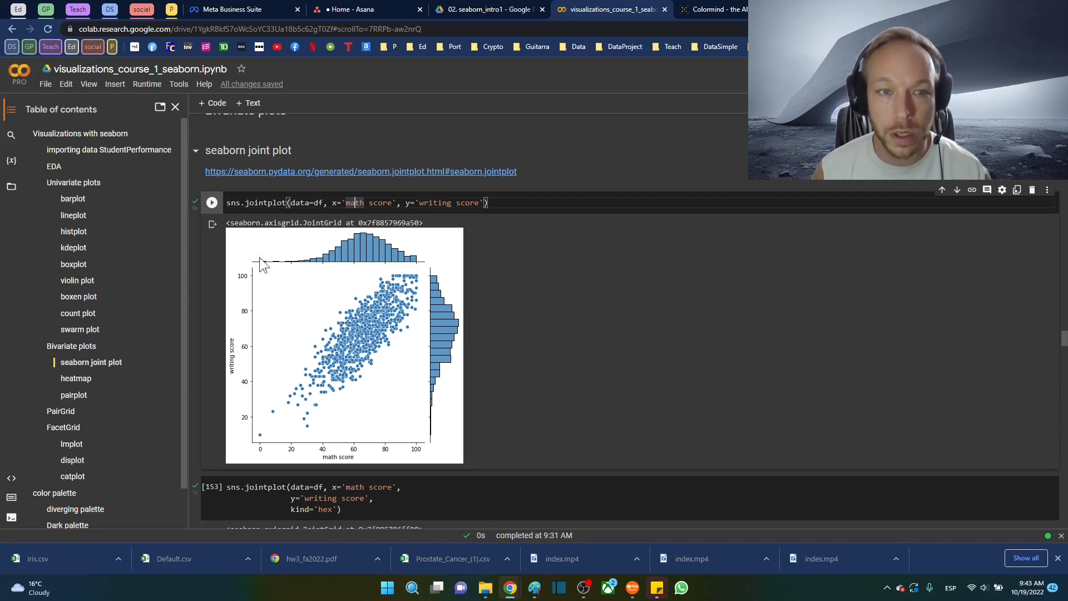
{"action": "mouse_move", "coordinate": [314, 455]}
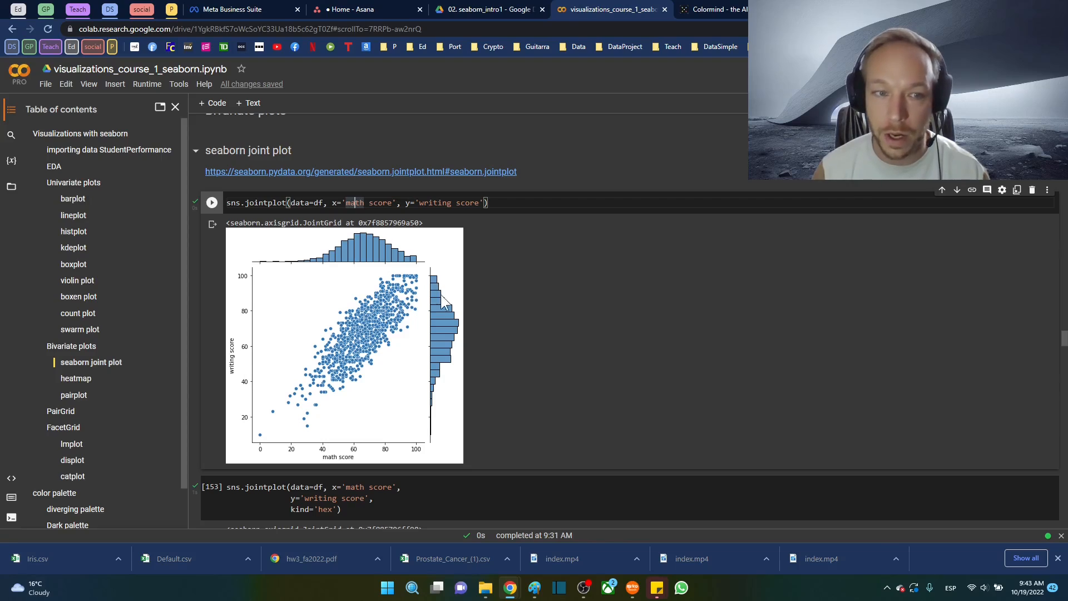
{"action": "mouse_move", "coordinate": [453, 334]}
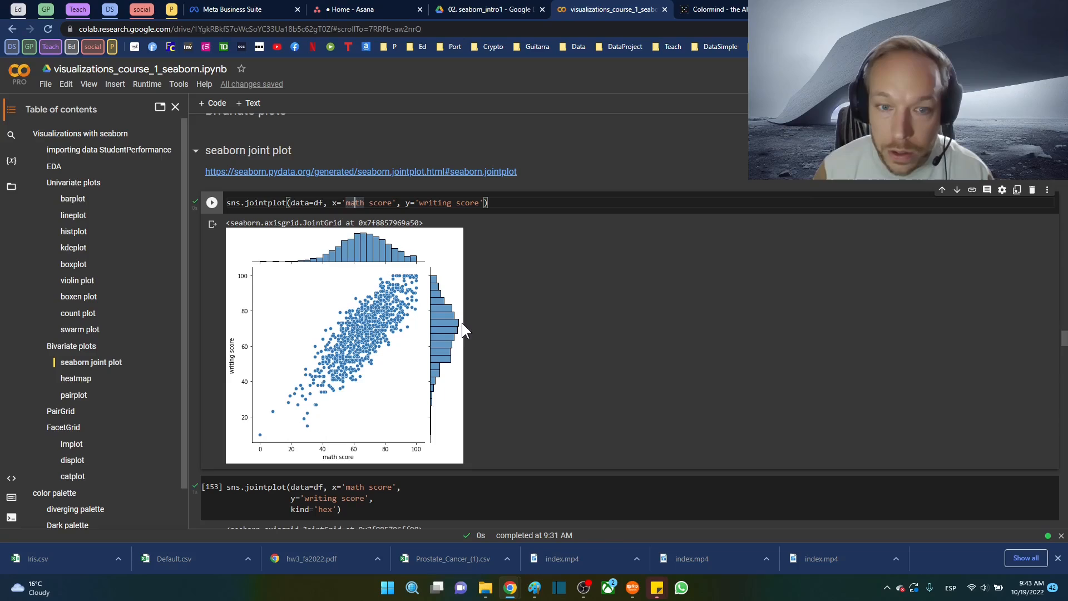
{"action": "mouse_move", "coordinate": [365, 247]}
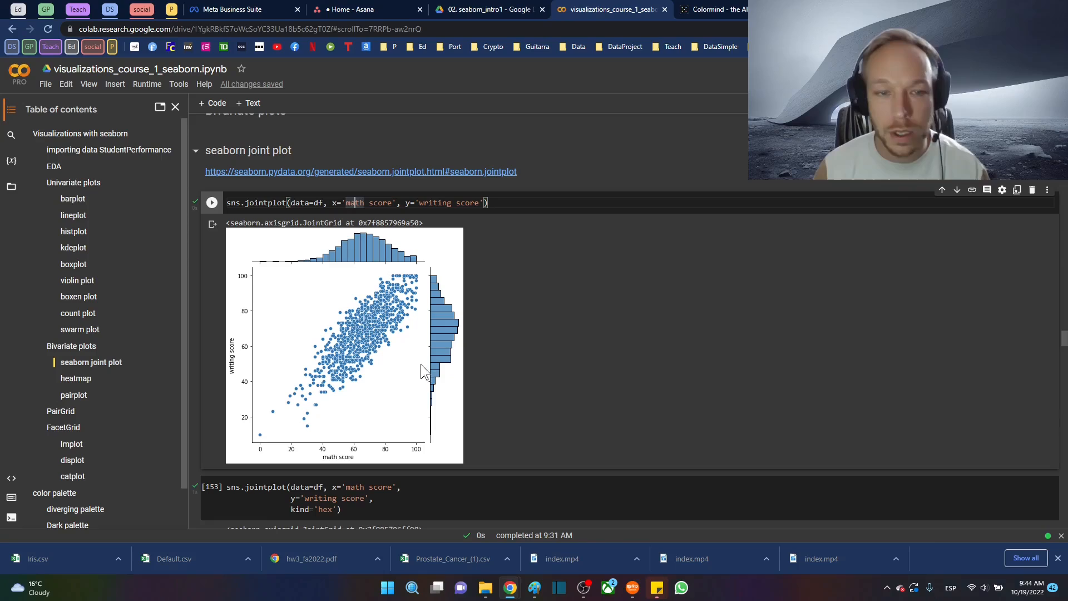
{"action": "mouse_move", "coordinate": [416, 421]}
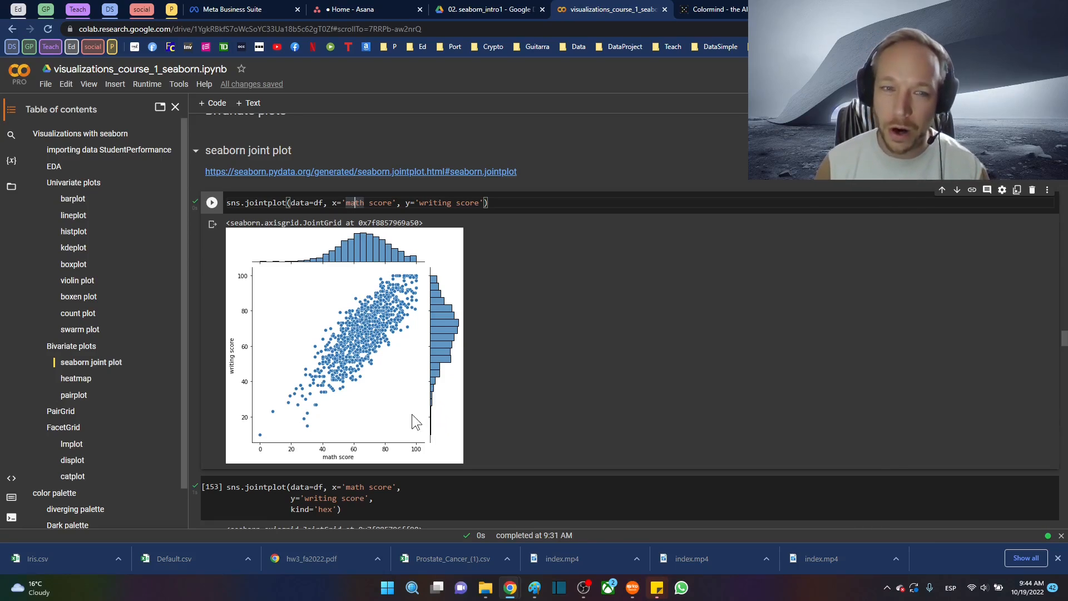
{"action": "mouse_move", "coordinate": [378, 332]}
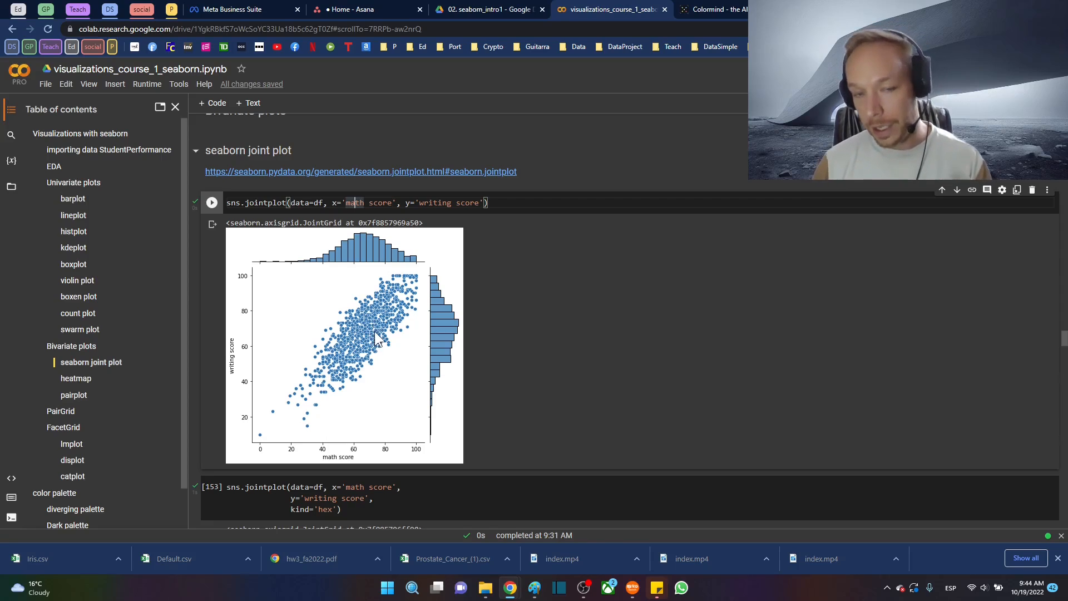
{"action": "mouse_move", "coordinate": [366, 363]}
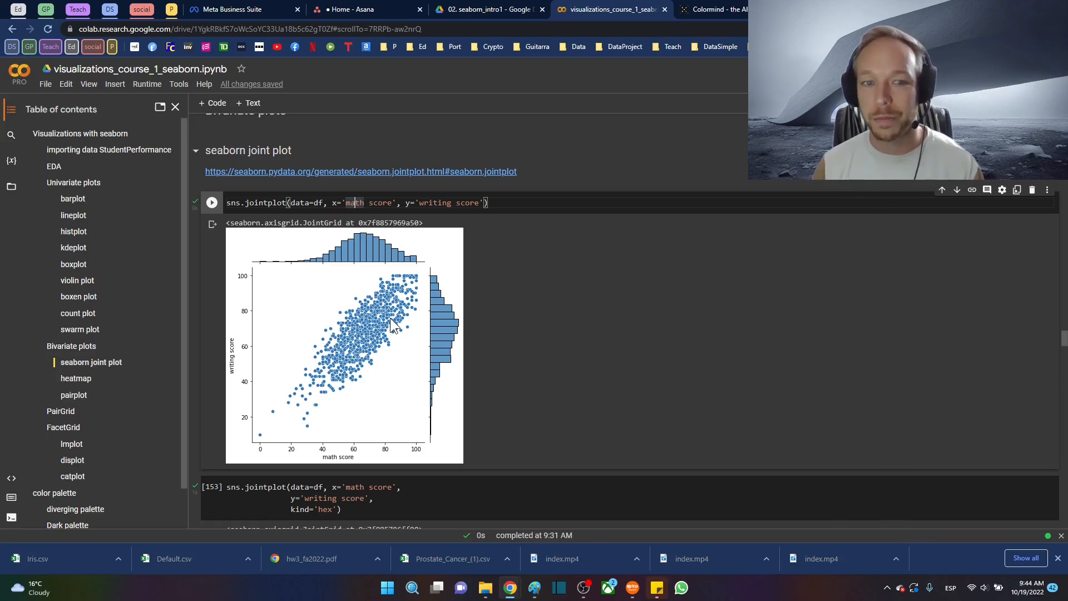
{"action": "scroll", "scroll_direction": "down", "scroll_amount": 3}
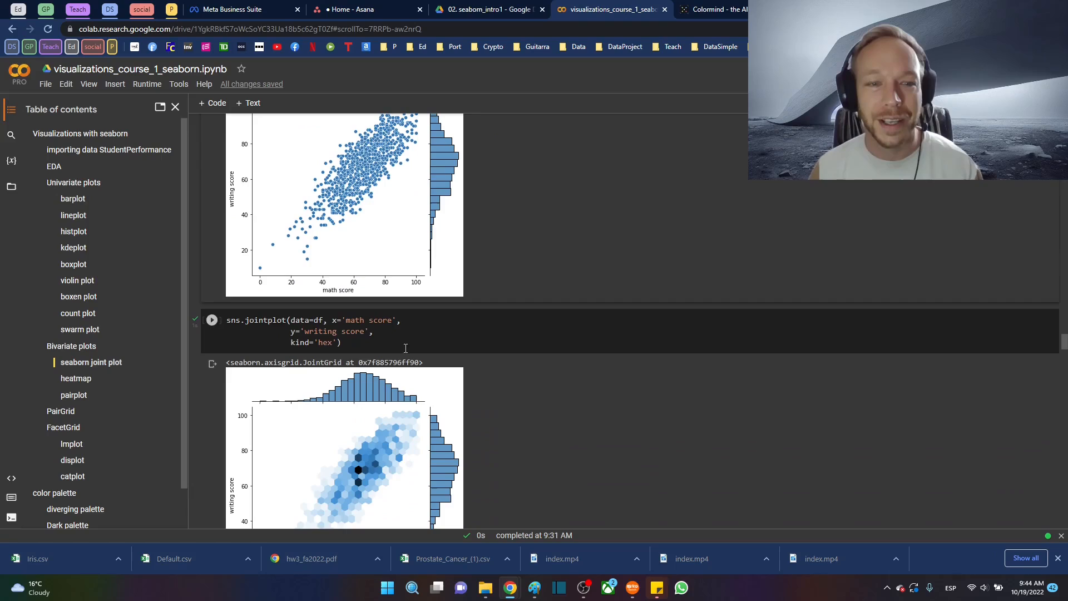
{"action": "scroll", "scroll_direction": "down", "scroll_amount": 3}
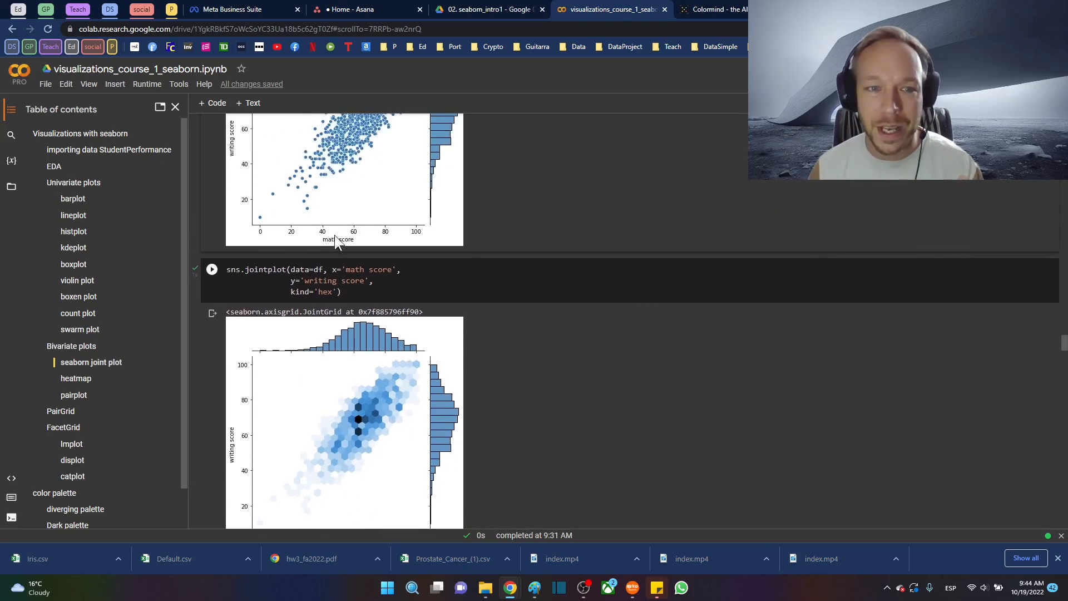
{"action": "scroll", "scroll_direction": "down", "scroll_amount": 3}
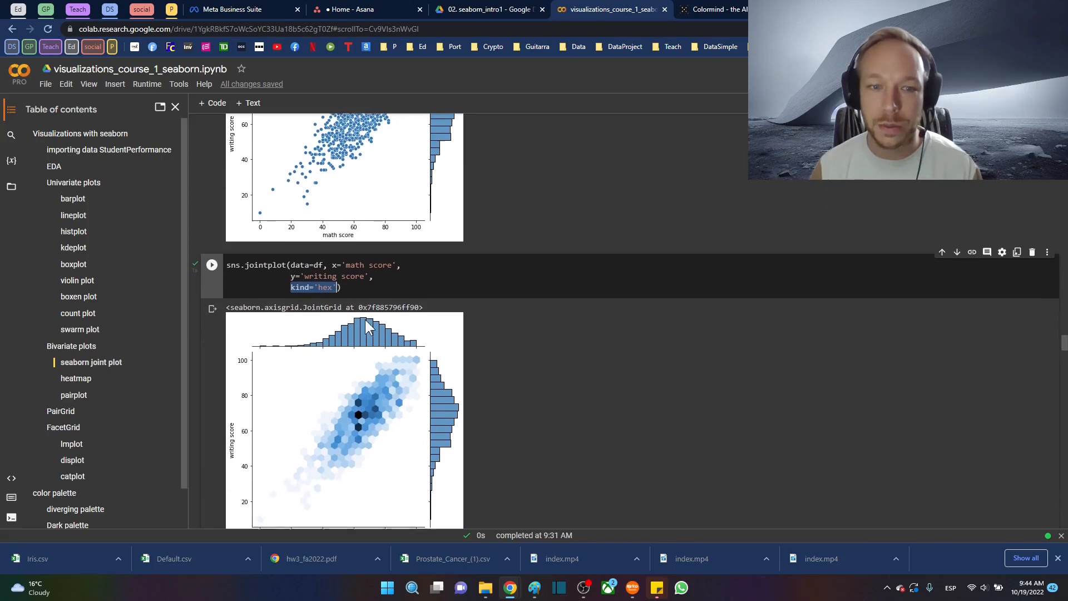
{"action": "scroll", "scroll_direction": "down", "scroll_amount": 3}
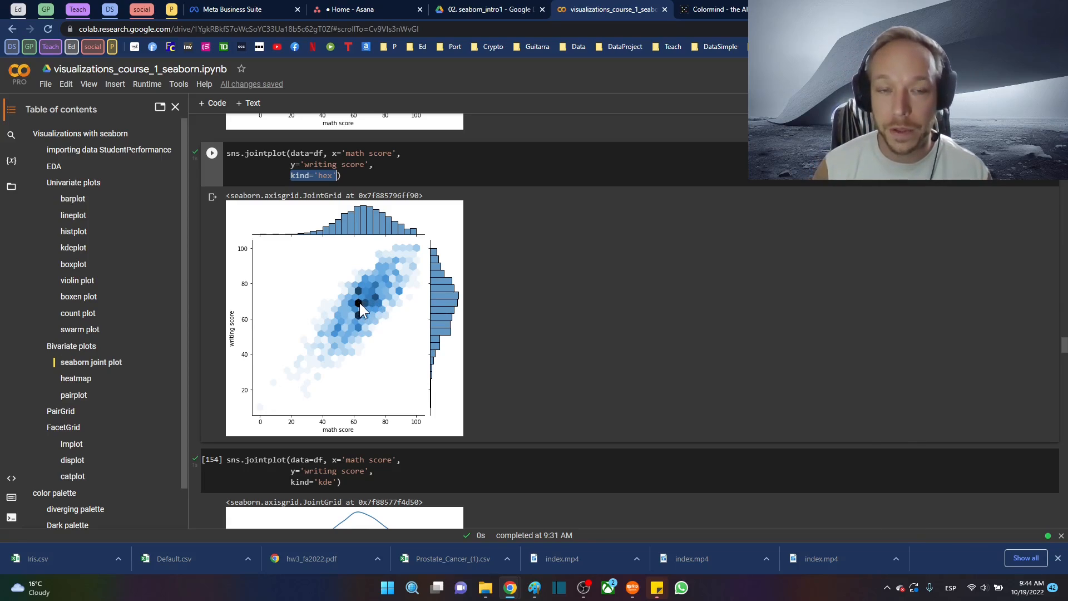
{"action": "mouse_move", "coordinate": [411, 303]}
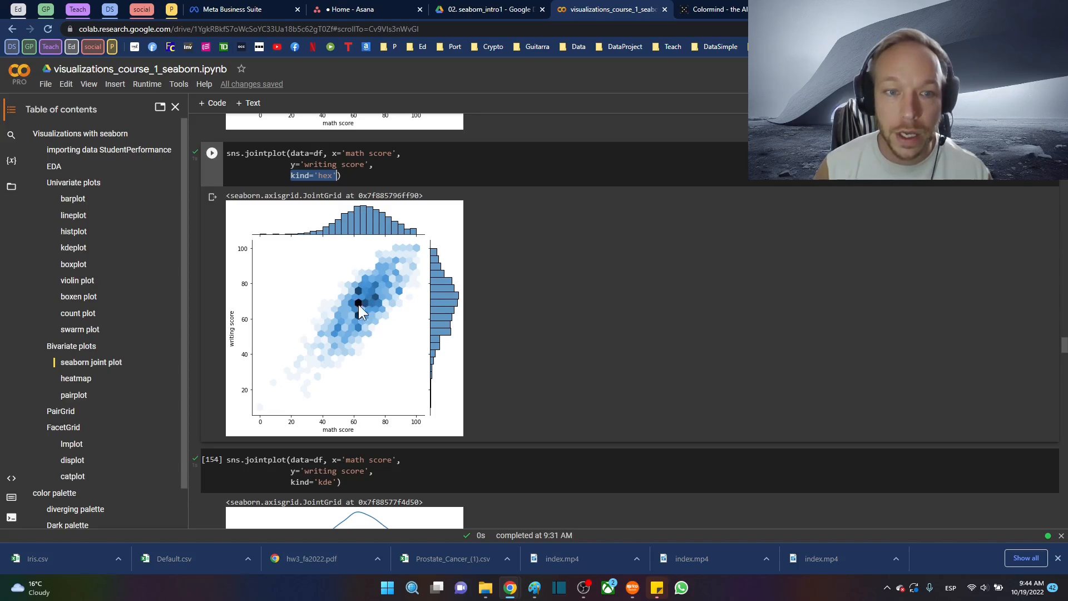
{"action": "mouse_move", "coordinate": [358, 285]}
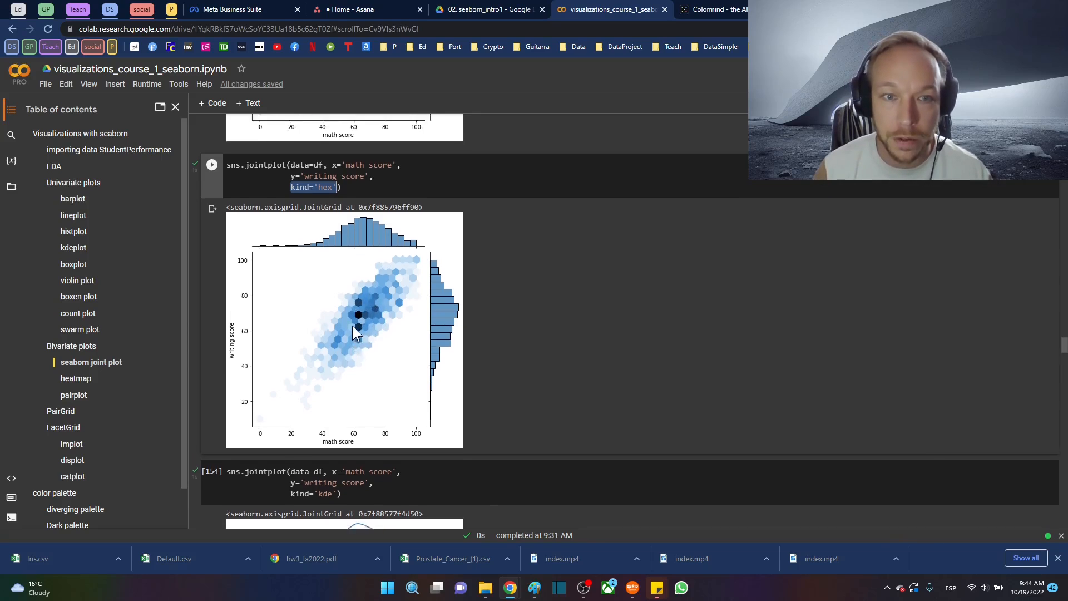
{"action": "scroll", "scroll_direction": "down", "scroll_amount": 3}
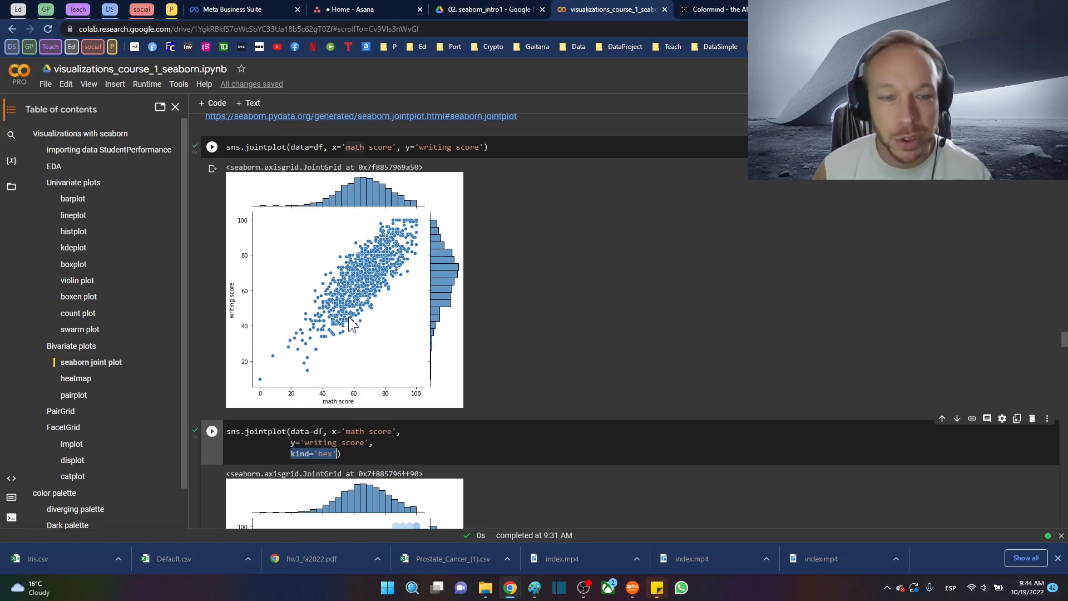
{"action": "mouse_move", "coordinate": [363, 315]}
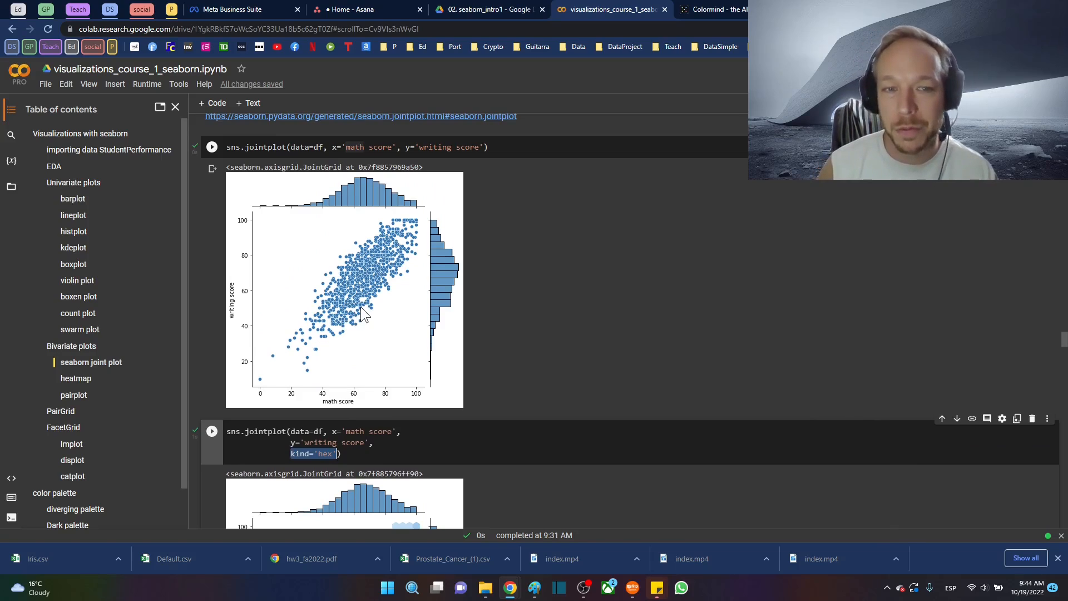
{"action": "mouse_move", "coordinate": [359, 262]}
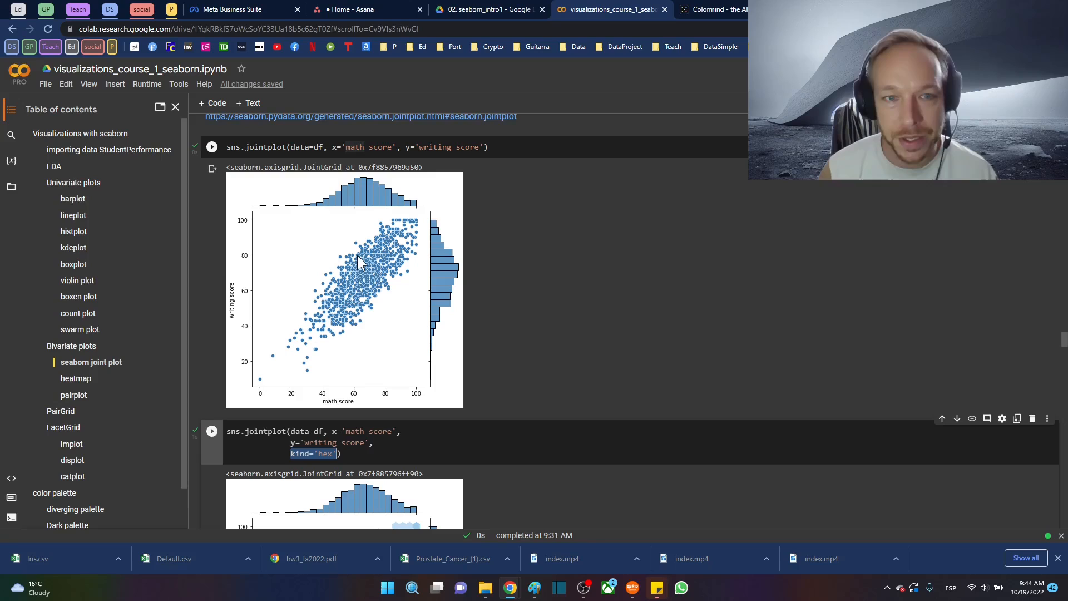
{"action": "scroll", "scroll_direction": "down", "scroll_amount": 3}
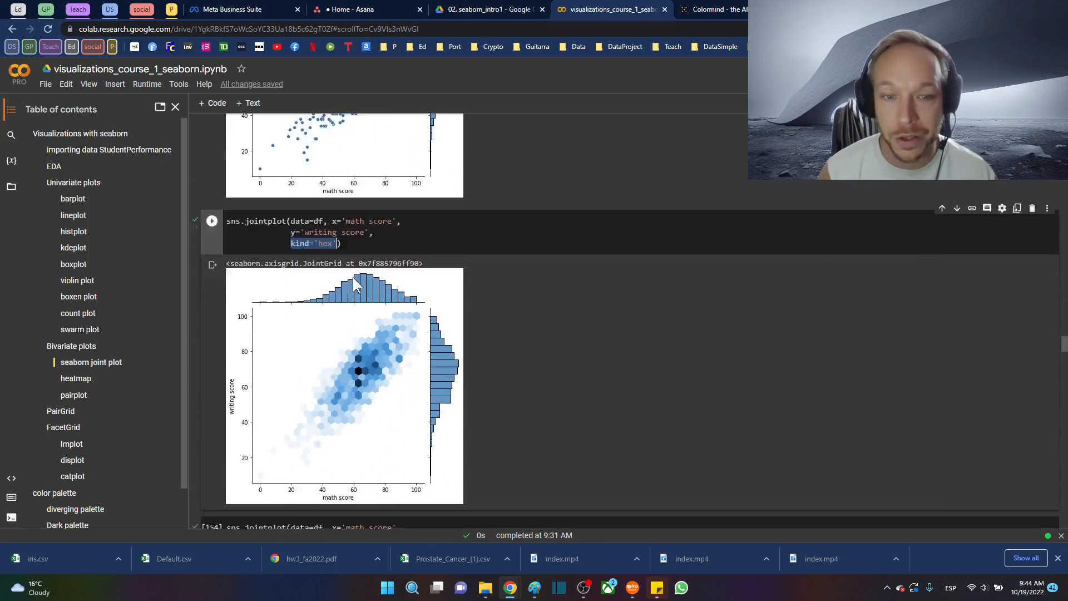
{"action": "scroll", "scroll_direction": "down", "scroll_amount": 3}
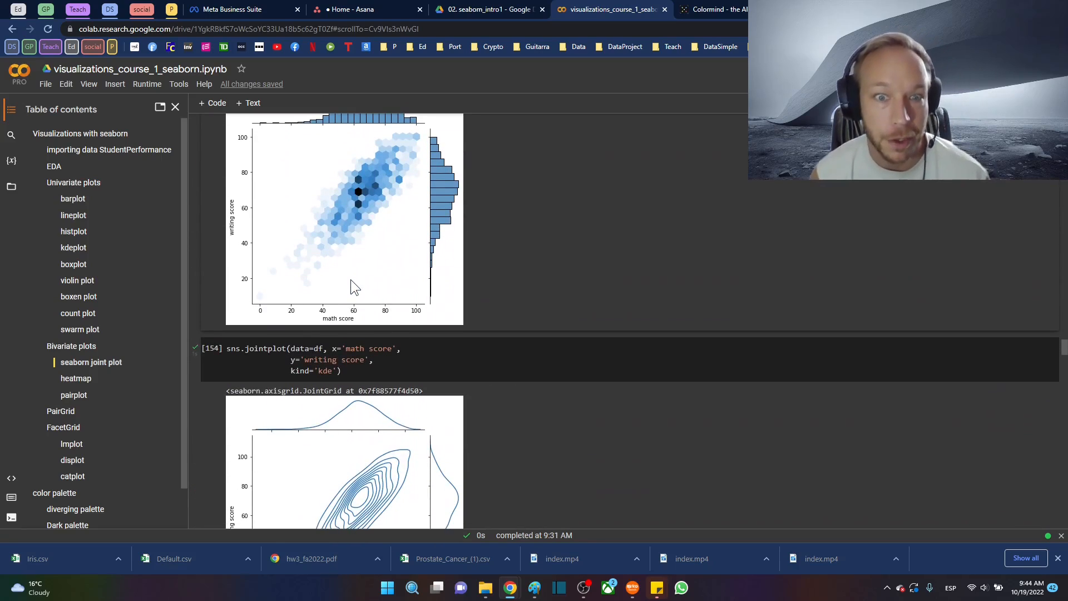
{"action": "scroll", "scroll_direction": "down", "scroll_amount": 3}
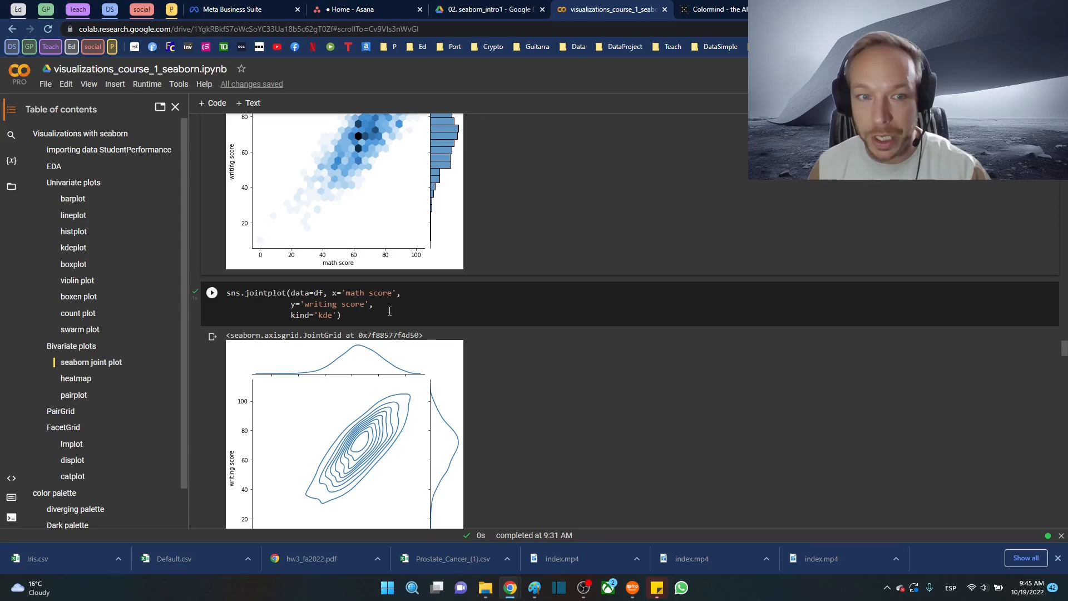
- Highlight kind='kde' and scroll past the gender-hued plot to the joint_kws/marginal_kws hex cell
{"action": "double_click", "coordinate": [312, 315]}
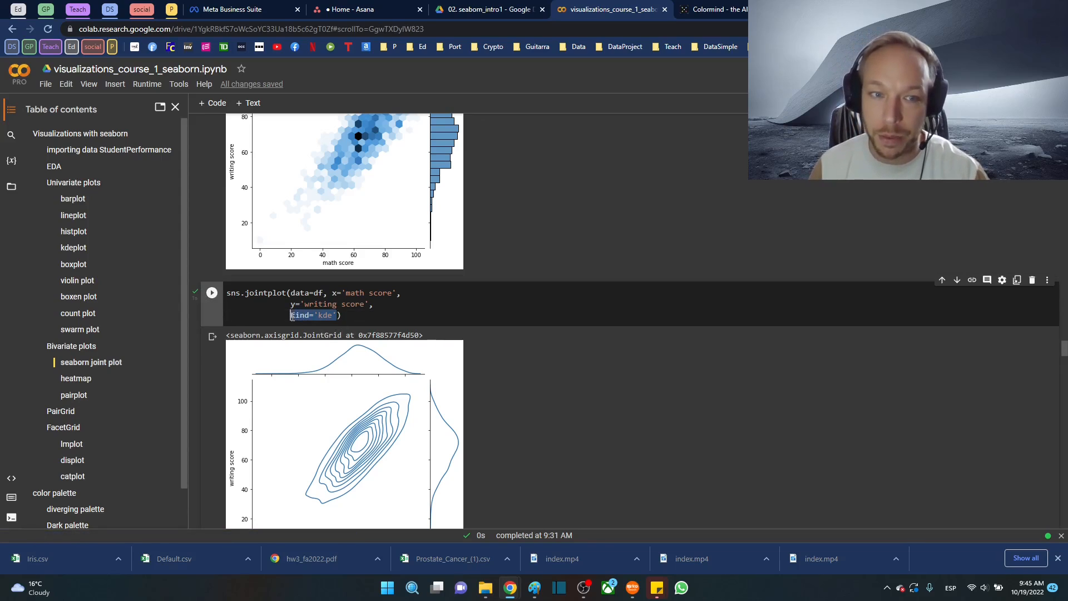
{"action": "scroll", "scroll_direction": "down", "scroll_amount": 3}
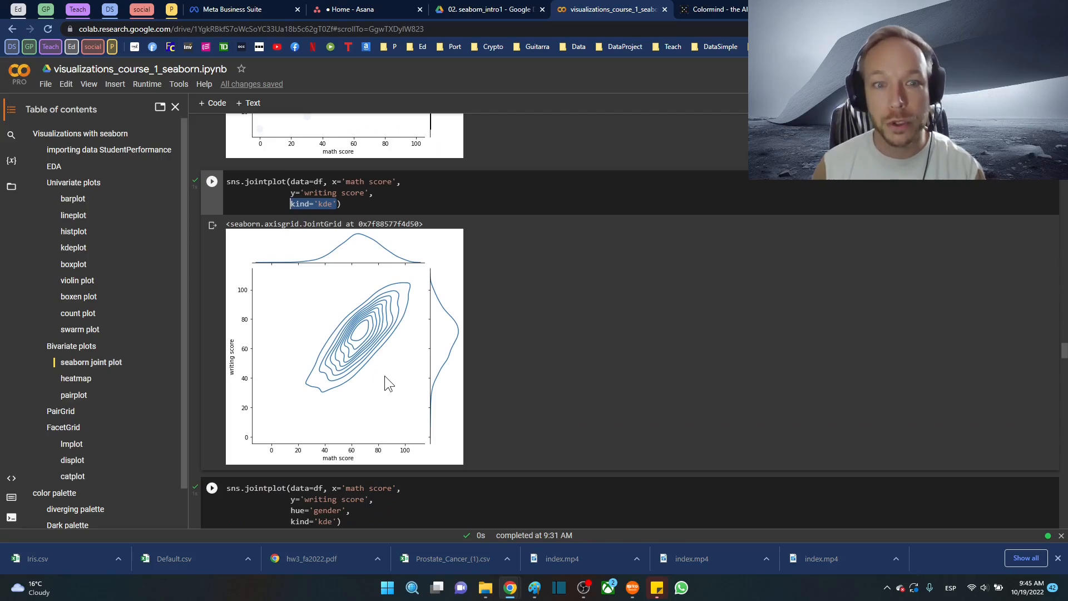
{"action": "mouse_move", "coordinate": [359, 340]}
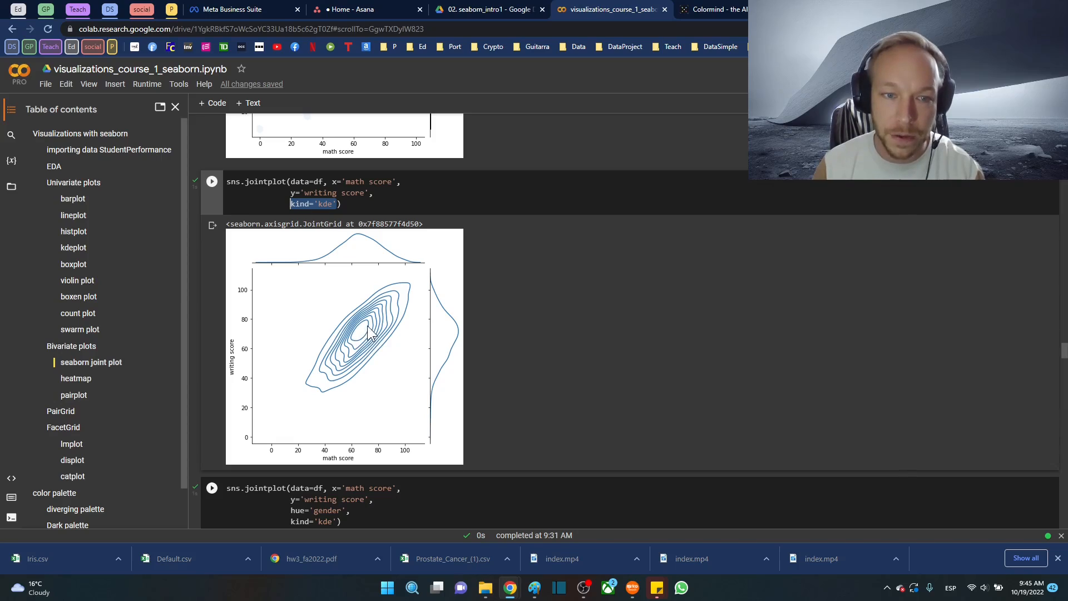
{"action": "mouse_move", "coordinate": [360, 340]}
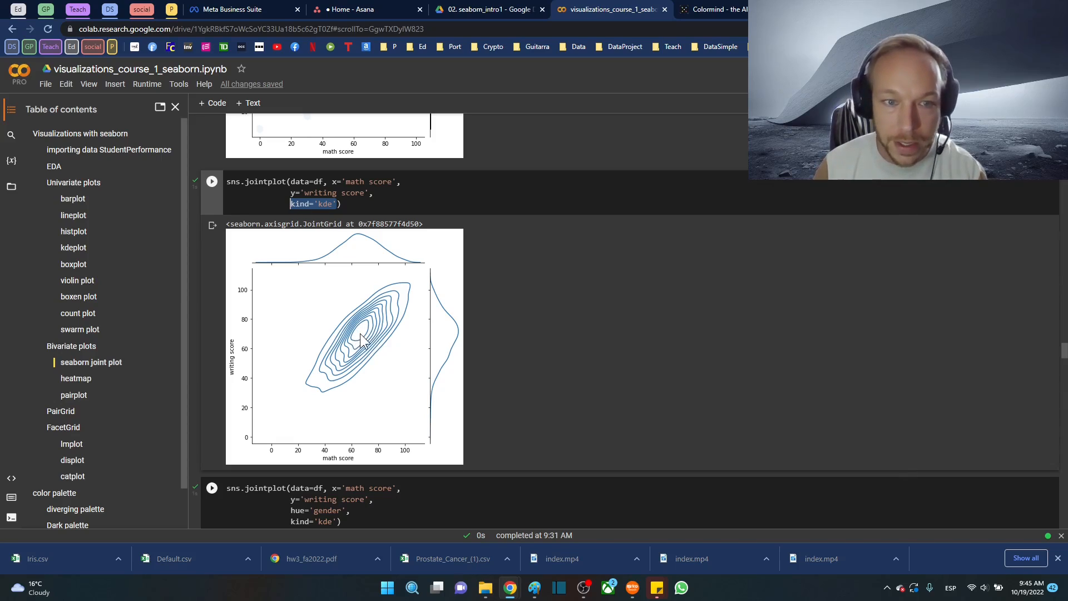
{"action": "mouse_move", "coordinate": [405, 320]}
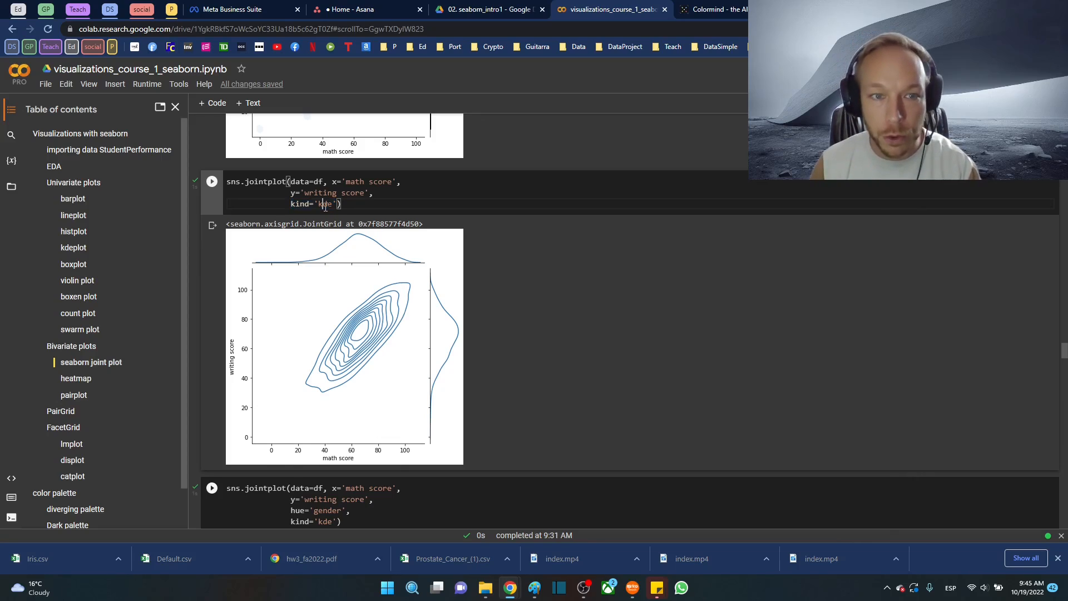
{"action": "scroll", "scroll_direction": "down", "scroll_amount": 3}
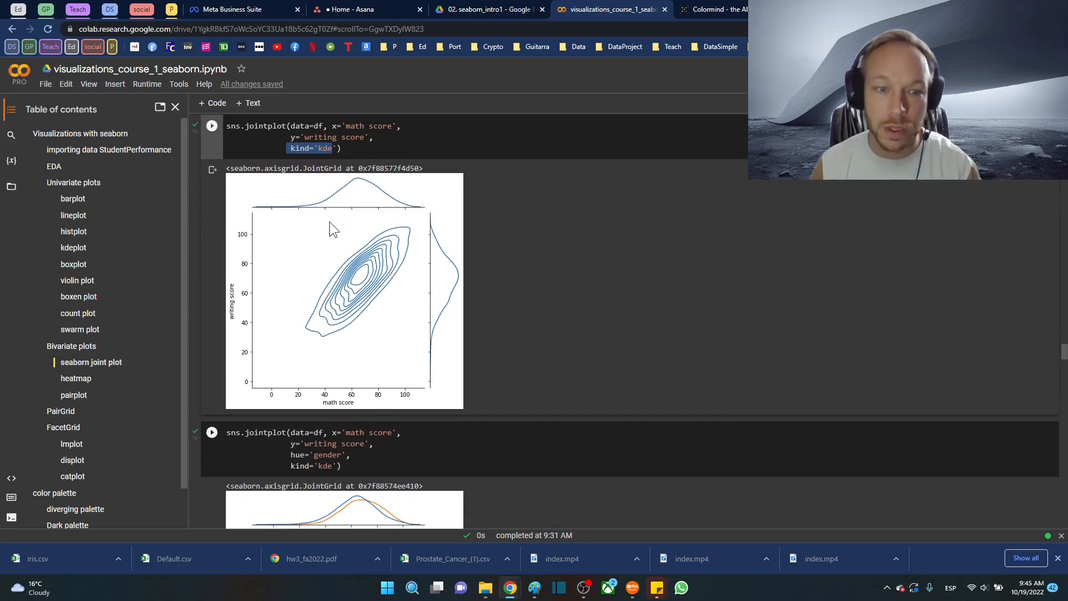
{"action": "scroll", "scroll_direction": "down", "scroll_amount": 3}
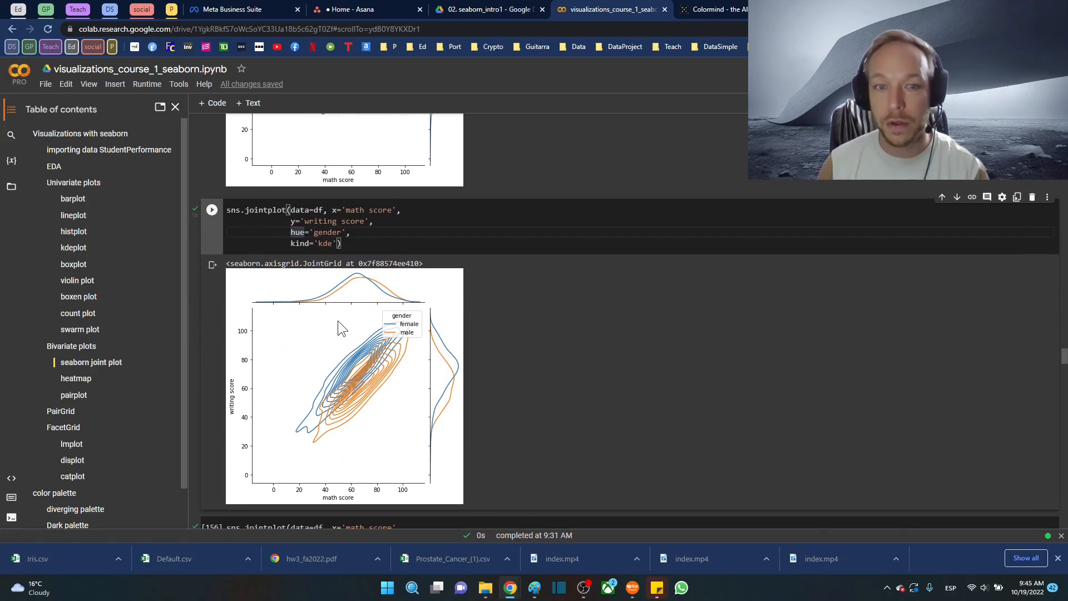
{"action": "mouse_move", "coordinate": [343, 314]}
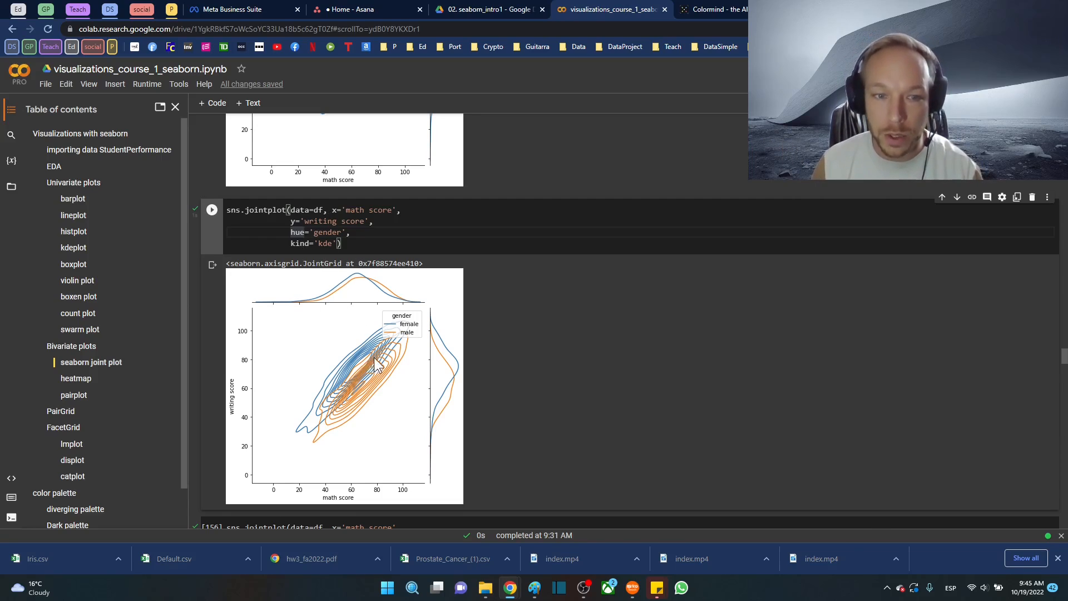
{"action": "mouse_move", "coordinate": [385, 411]}
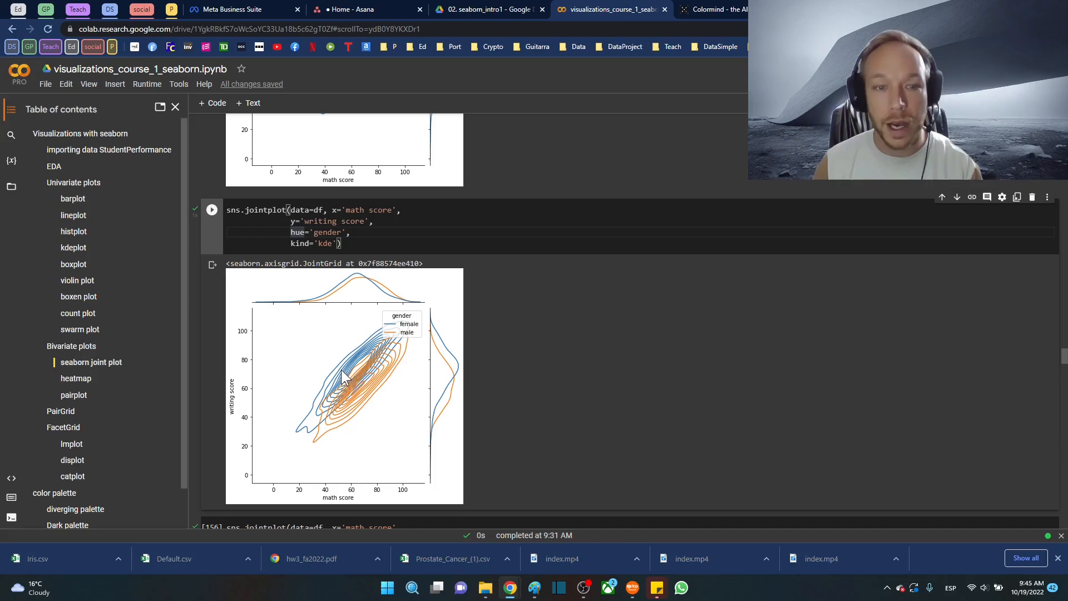
{"action": "mouse_move", "coordinate": [364, 399]}
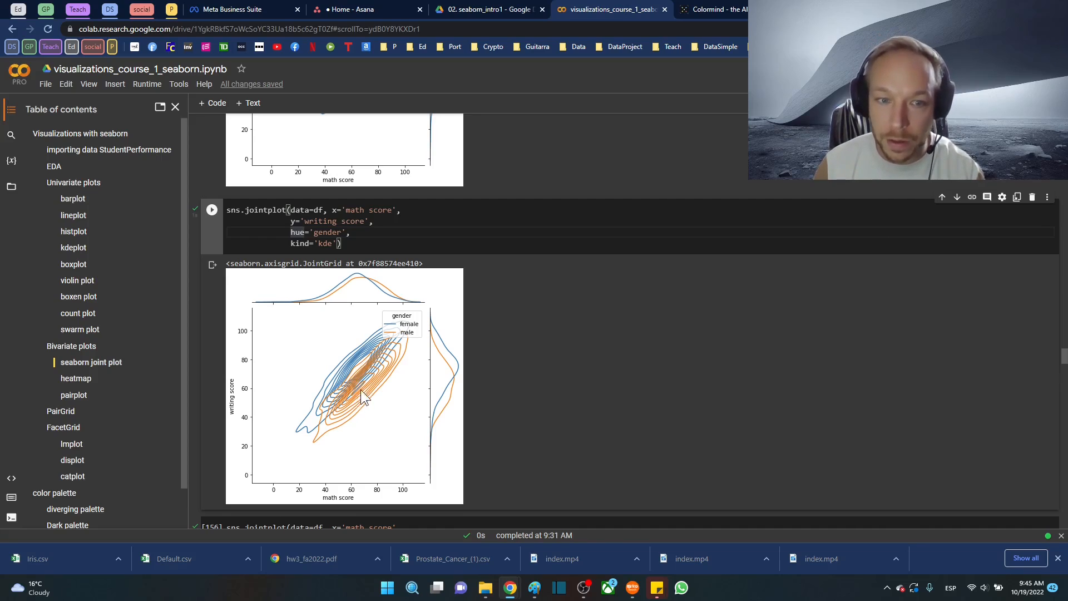
{"action": "mouse_move", "coordinate": [392, 405]}
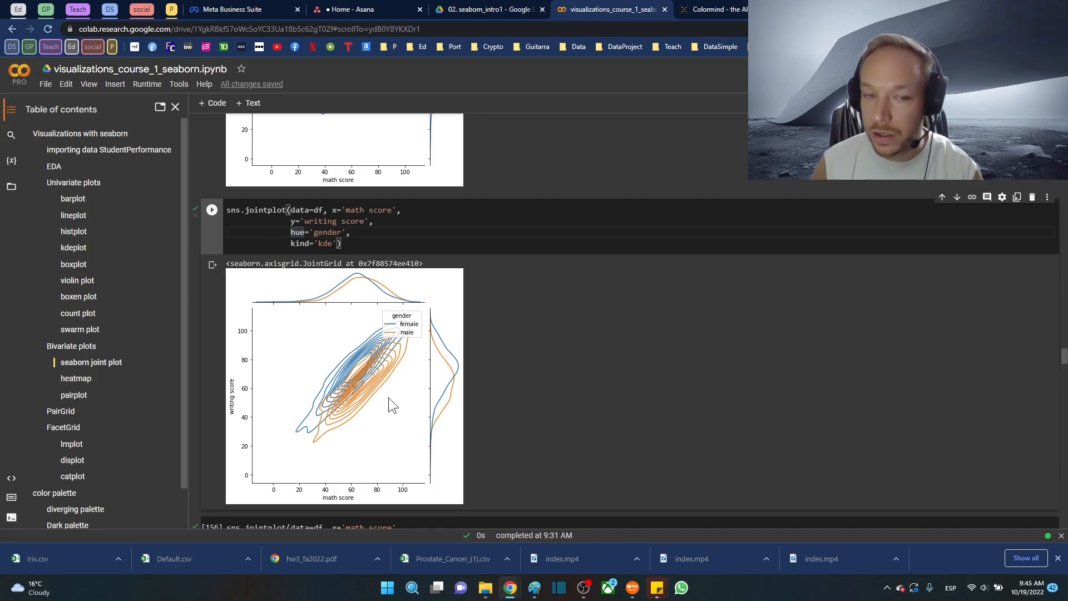
{"action": "mouse_move", "coordinate": [357, 388]}
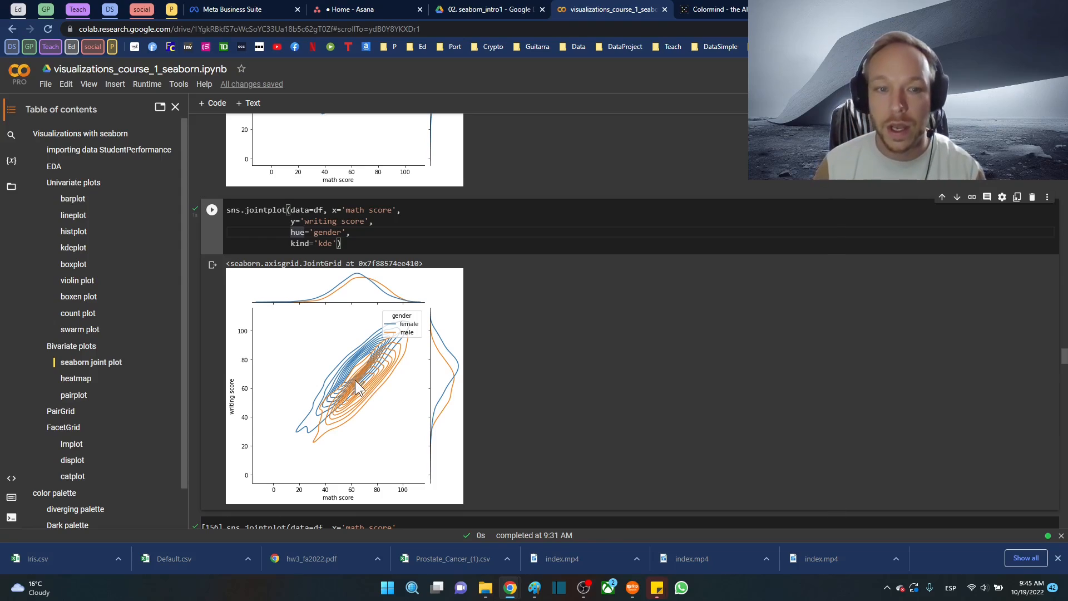
{"action": "mouse_move", "coordinate": [352, 419]}
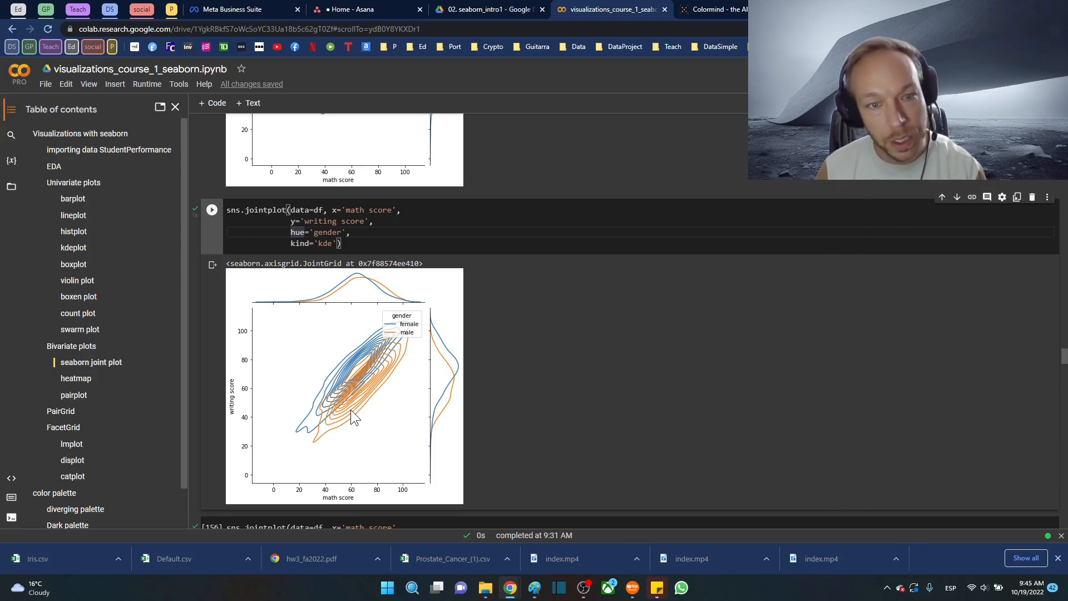
{"action": "scroll", "scroll_direction": "down", "scroll_amount": 3}
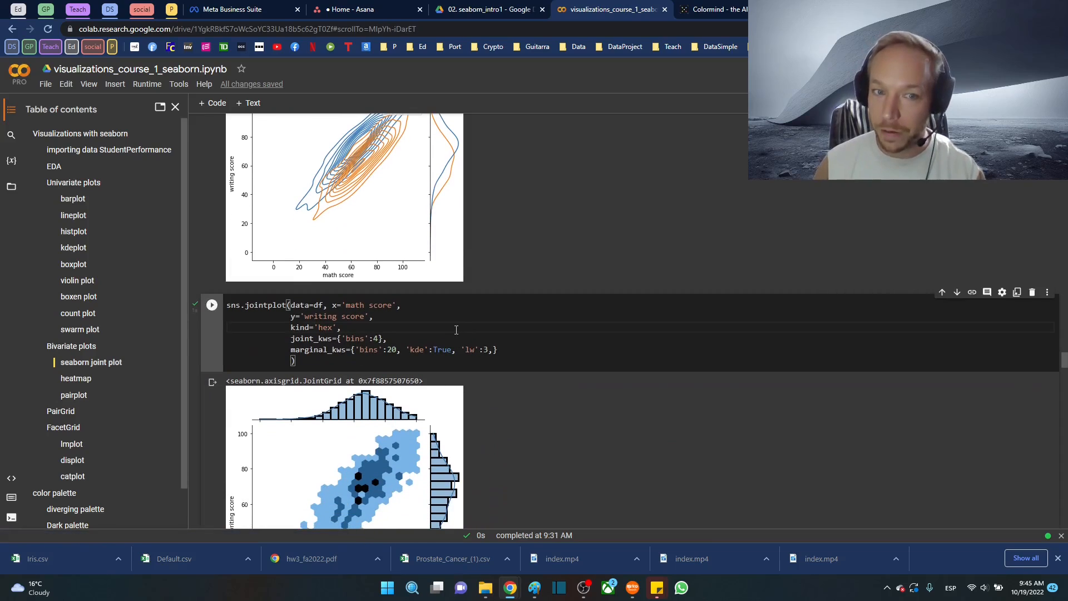
- Highlight jointplot, joint_kws and its bins dictionary for comparison with the plain hex plot
{"action": "scroll", "scroll_direction": "down", "scroll_amount": 3}
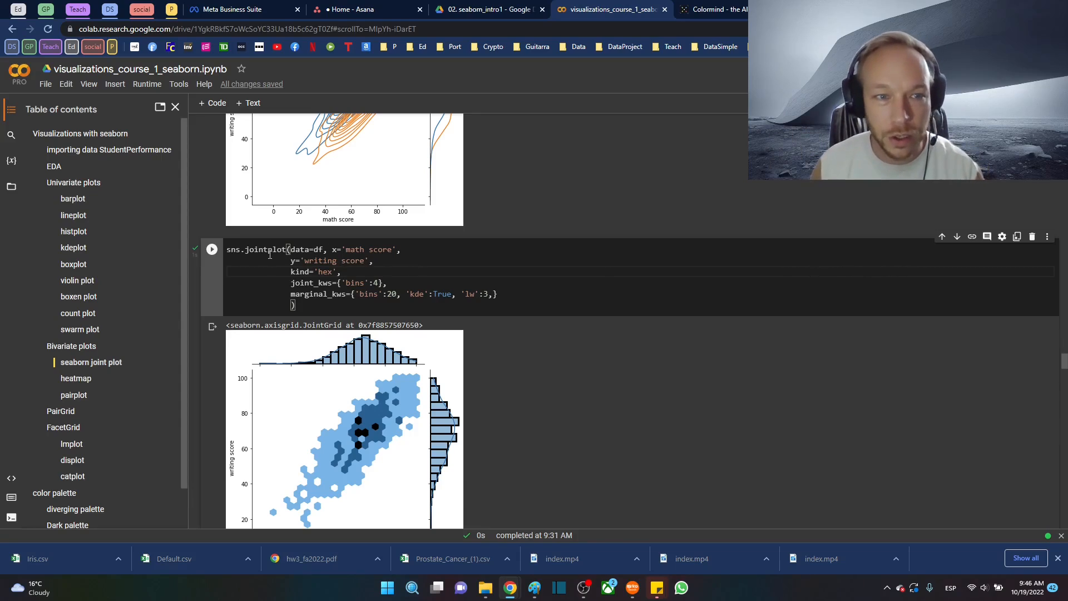
{"action": "double_click", "coordinate": [265, 249]}
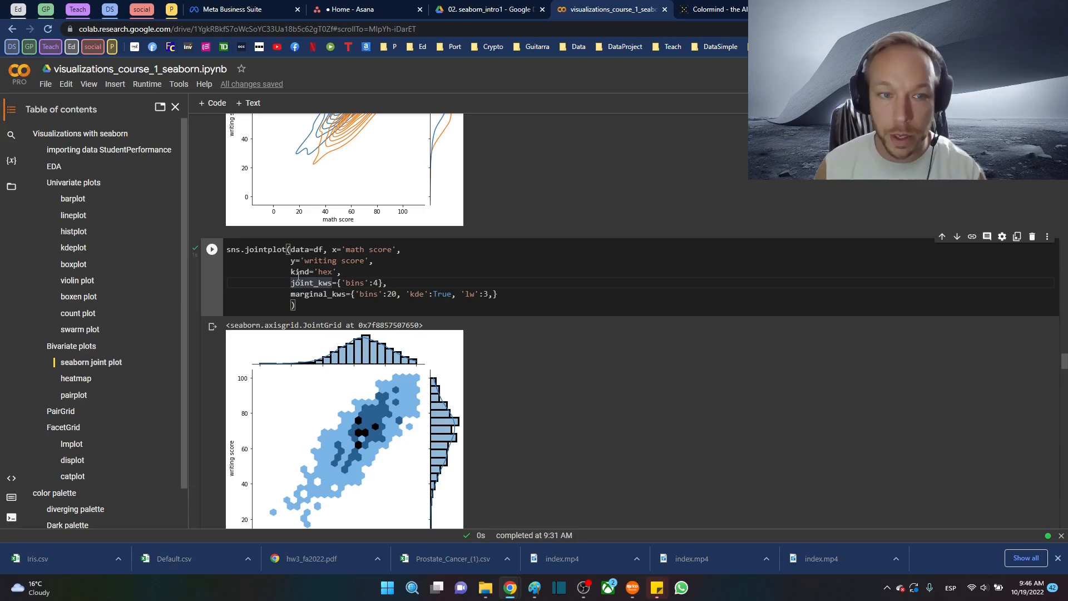
{"action": "double_click", "coordinate": [323, 271]}
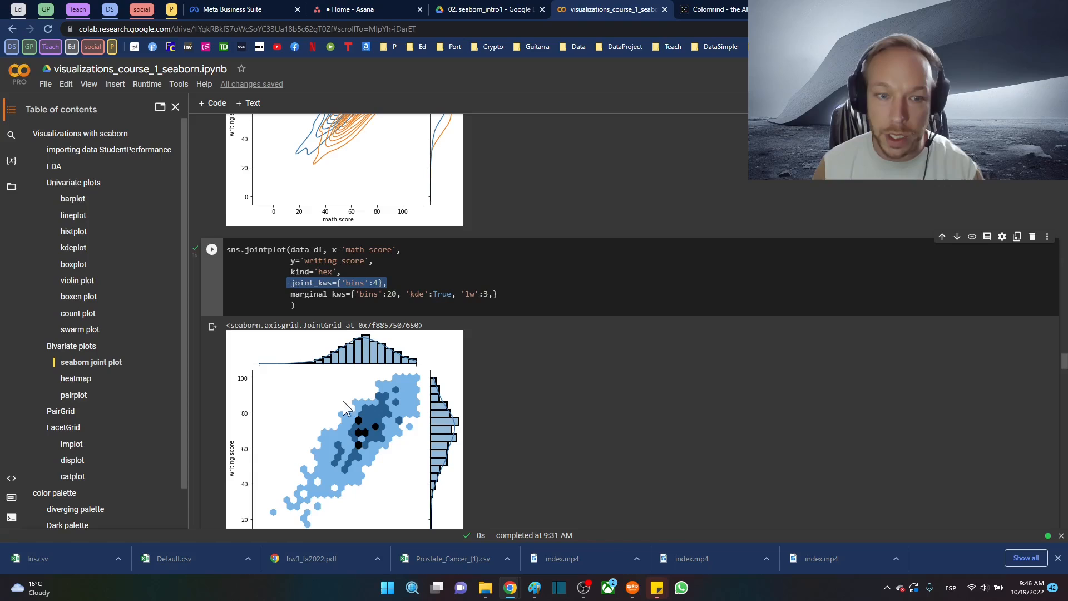
{"action": "scroll", "scroll_direction": "down", "scroll_amount": 3}
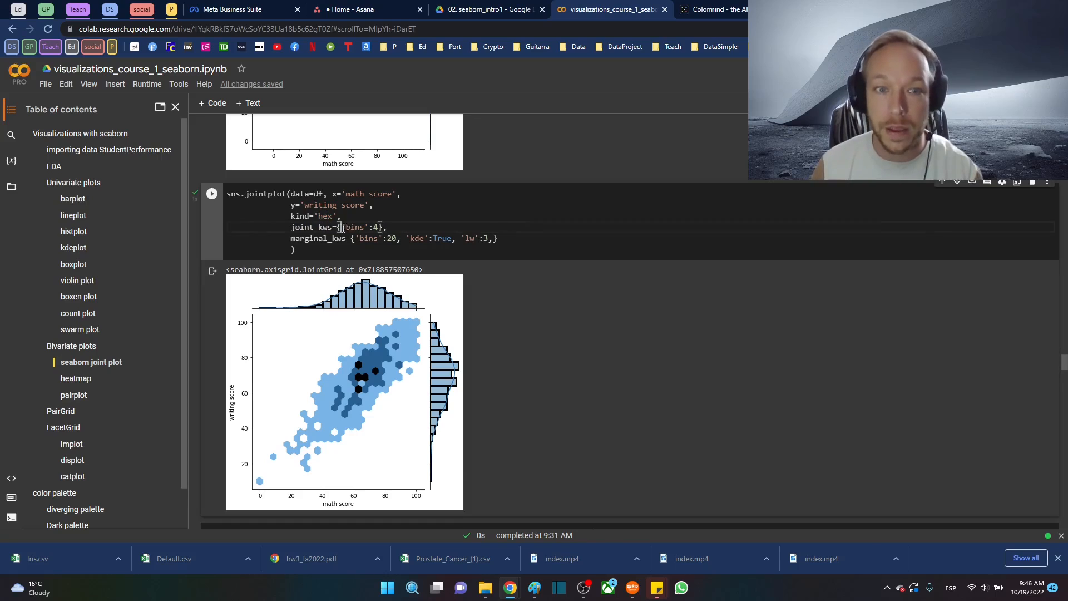
{"action": "double_click", "coordinate": [360, 227]}
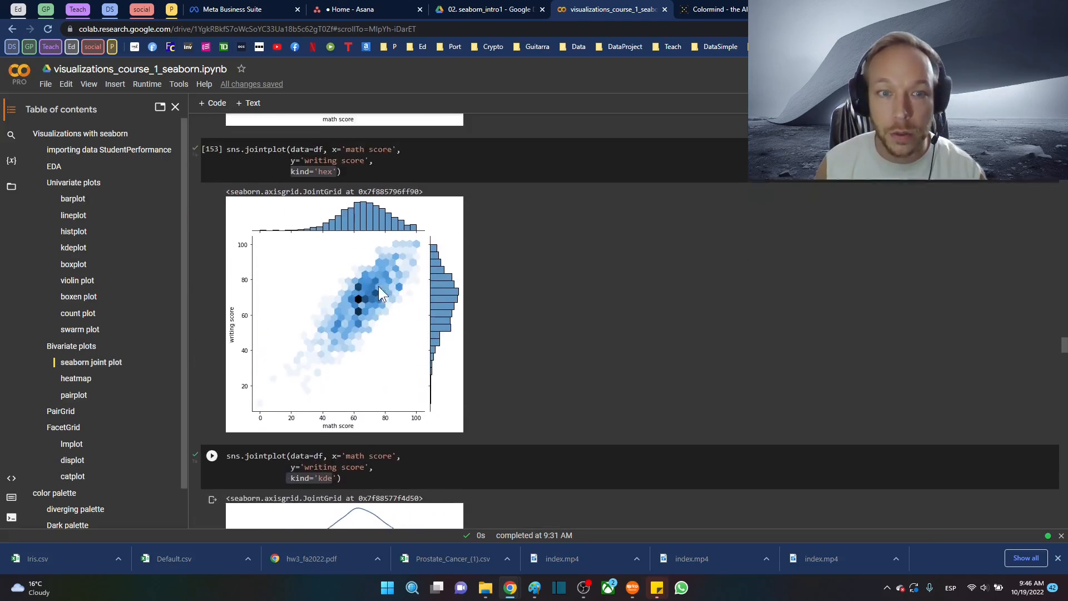
- Highlight bins and kde in marginal_kws of the customized hex cell above the cmap cell
{"action": "scroll", "scroll_direction": "down", "scroll_amount": 3}
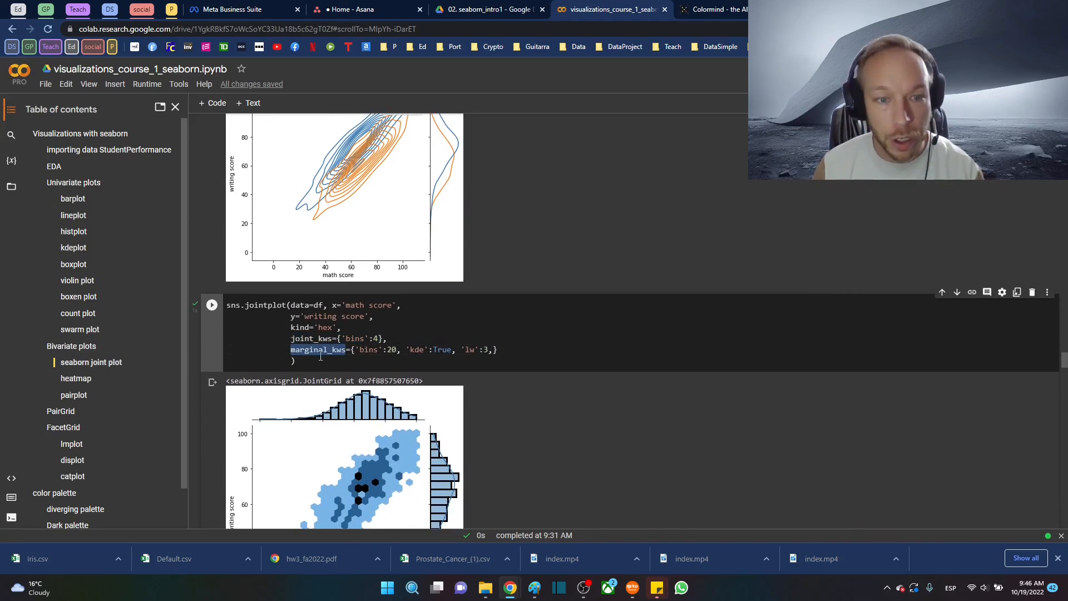
{"action": "scroll", "scroll_direction": "down", "scroll_amount": 3}
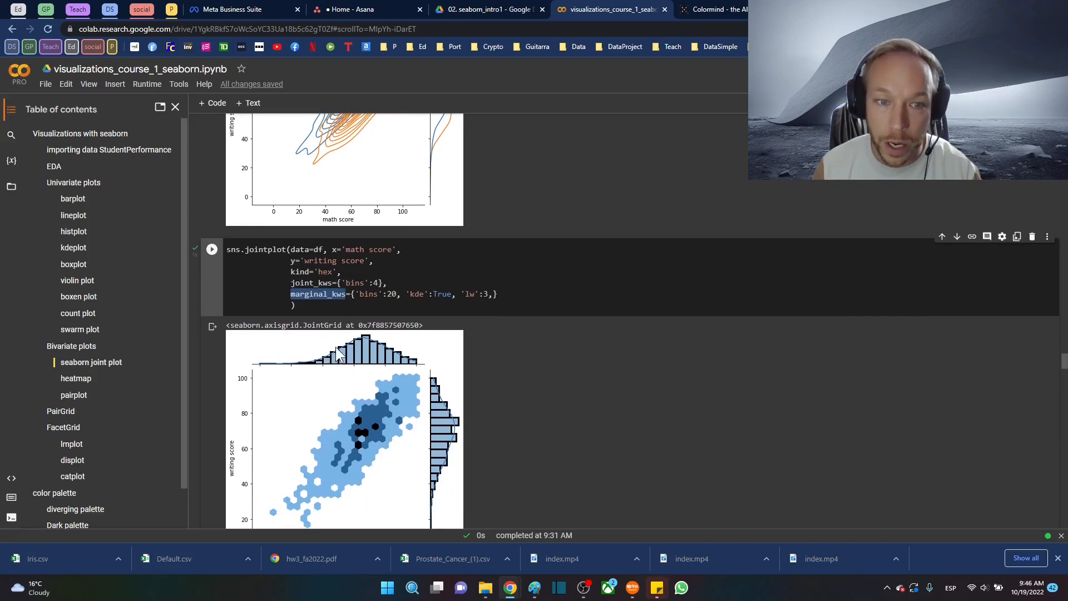
{"action": "mouse_move", "coordinate": [263, 353]}
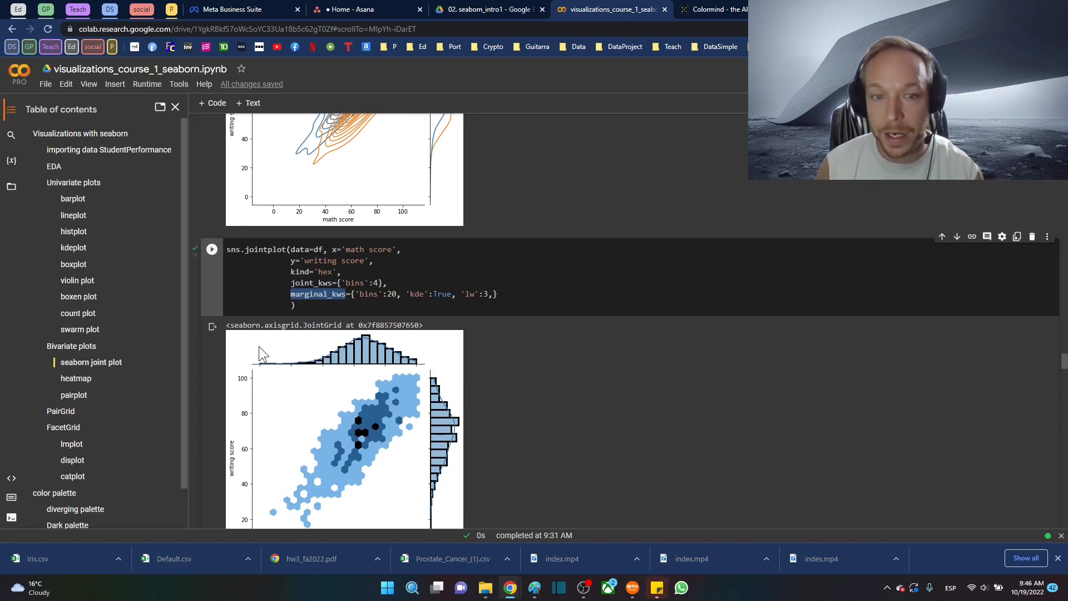
{"action": "mouse_move", "coordinate": [330, 354]}
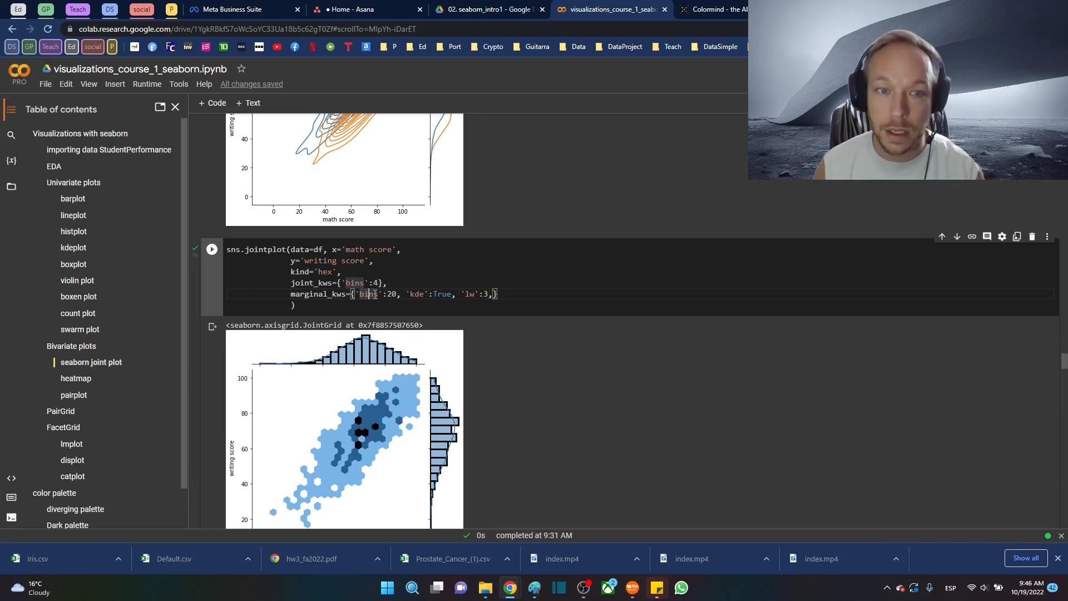
{"action": "double_click", "coordinate": [414, 293]}
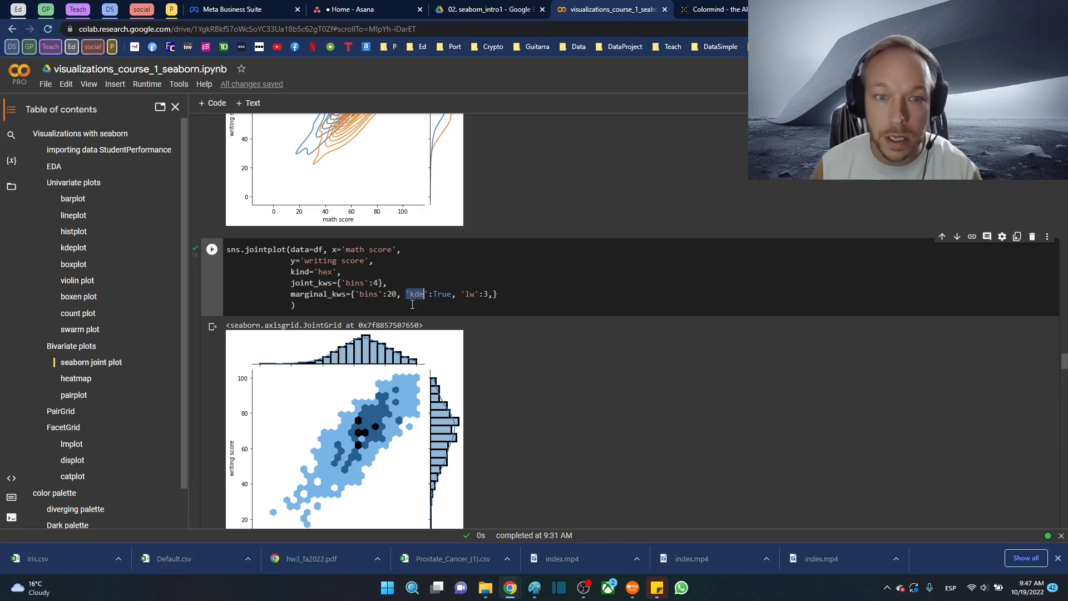
{"action": "double_click", "coordinate": [442, 294]}
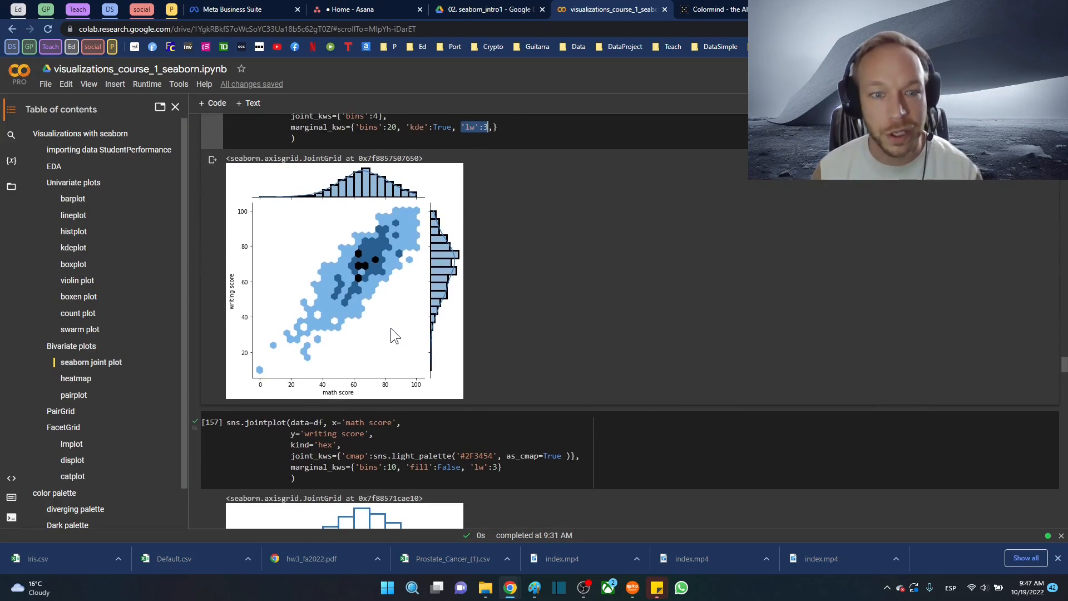
{"action": "scroll", "scroll_direction": "down", "scroll_amount": 3}
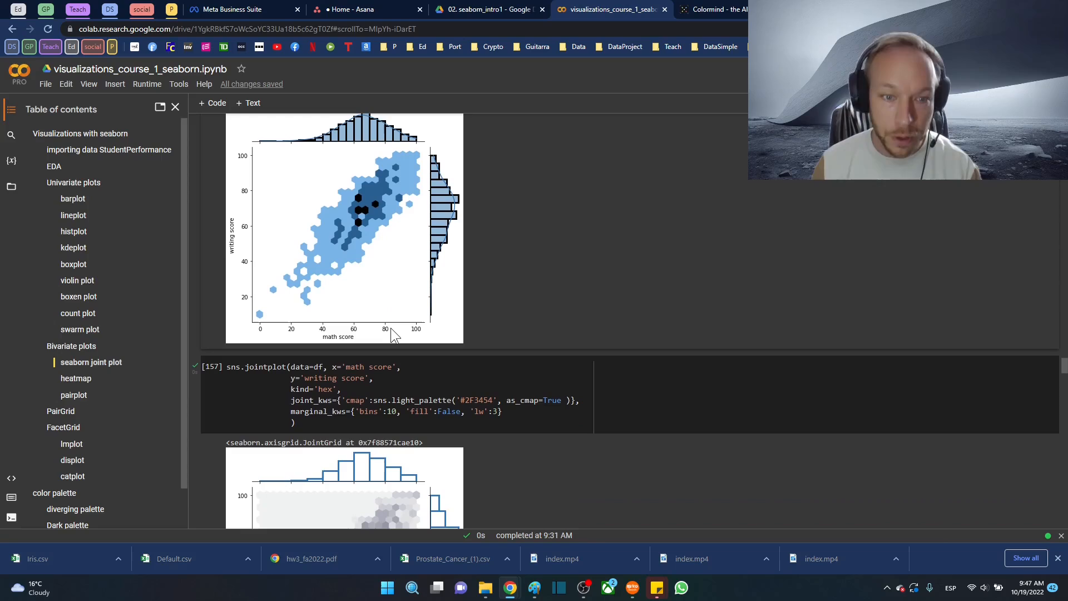
{"action": "scroll", "scroll_direction": "down", "scroll_amount": 3}
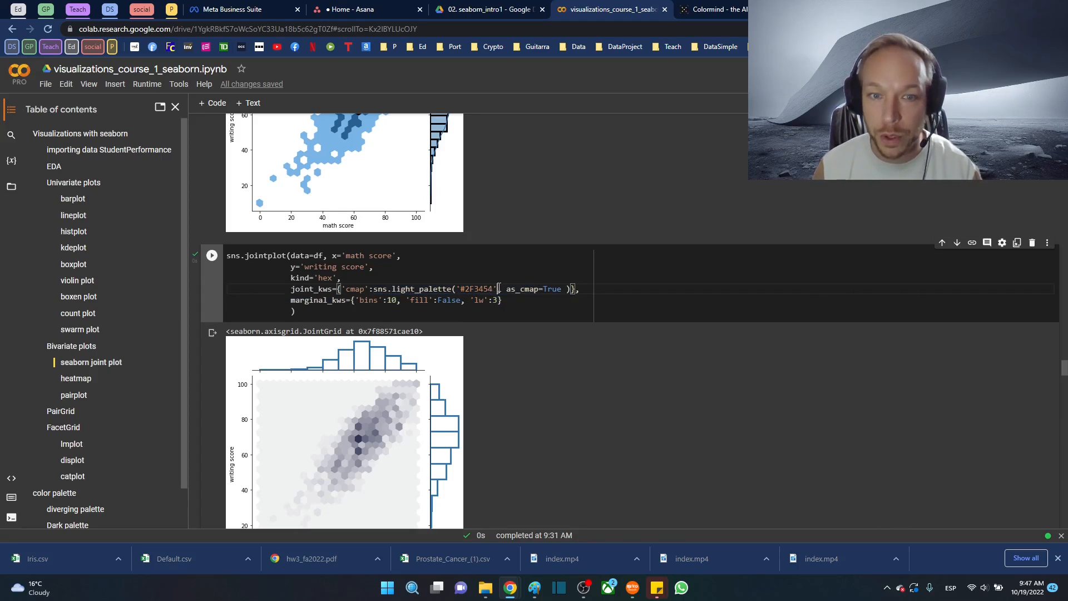
{"action": "double_click", "coordinate": [477, 290]}
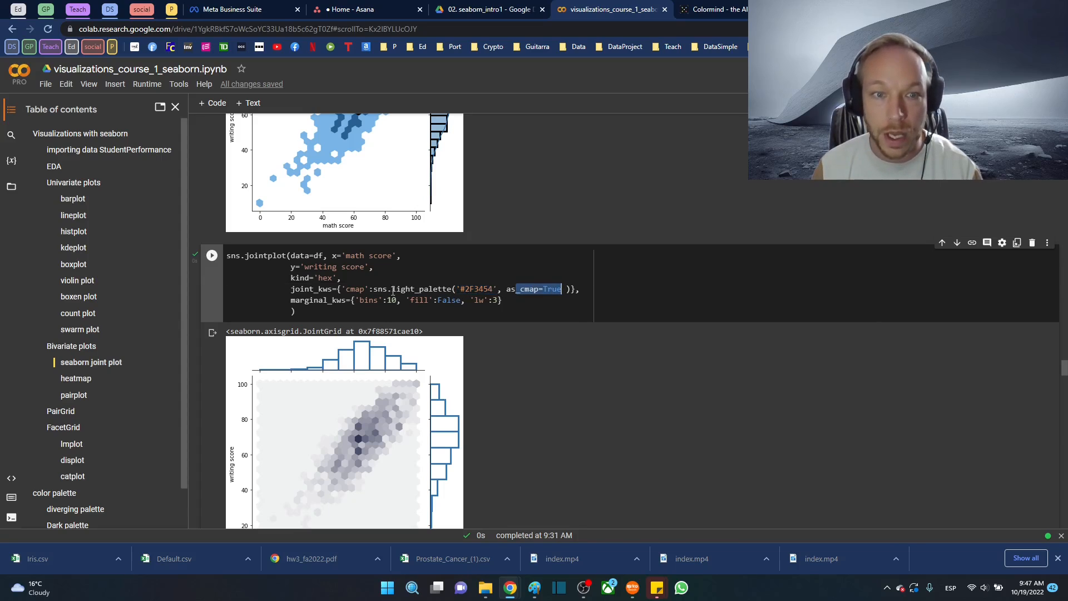
{"action": "scroll", "scroll_direction": "down", "scroll_amount": 3}
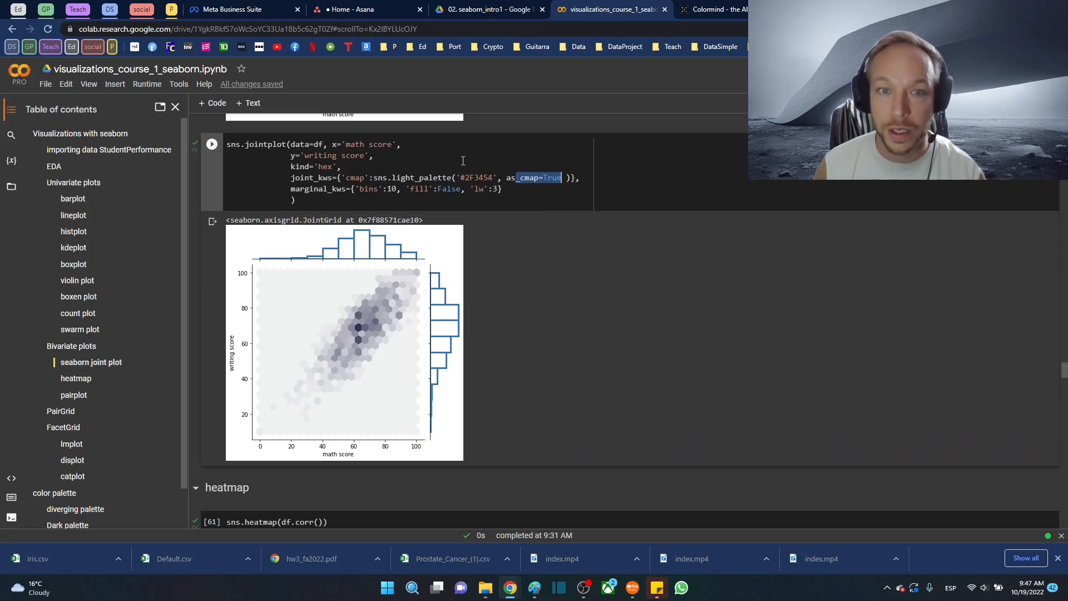
{"action": "mouse_move", "coordinate": [293, 318]}
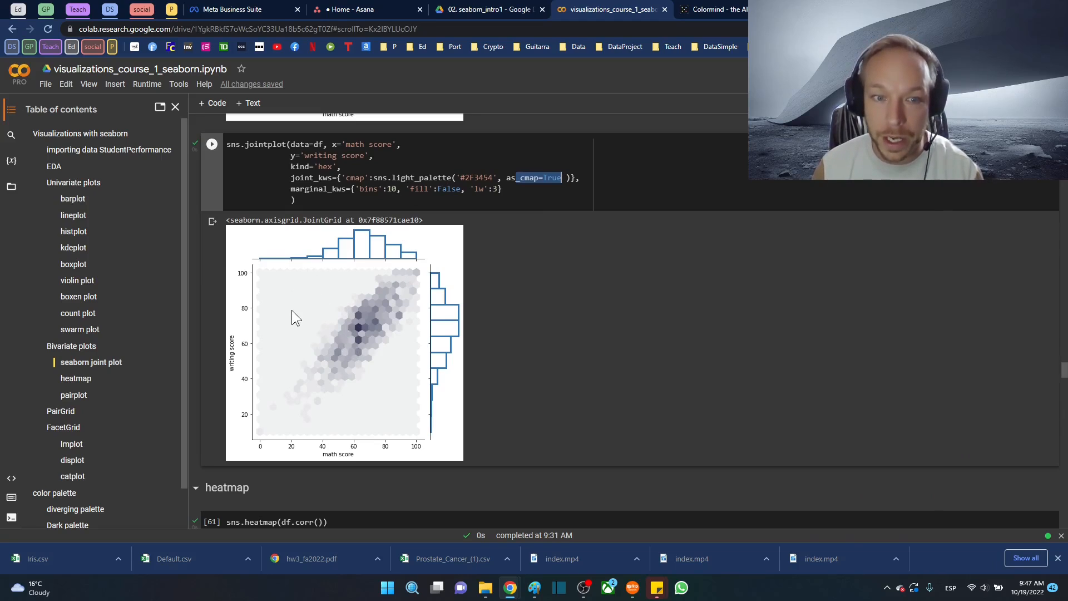
{"action": "mouse_move", "coordinate": [381, 307]}
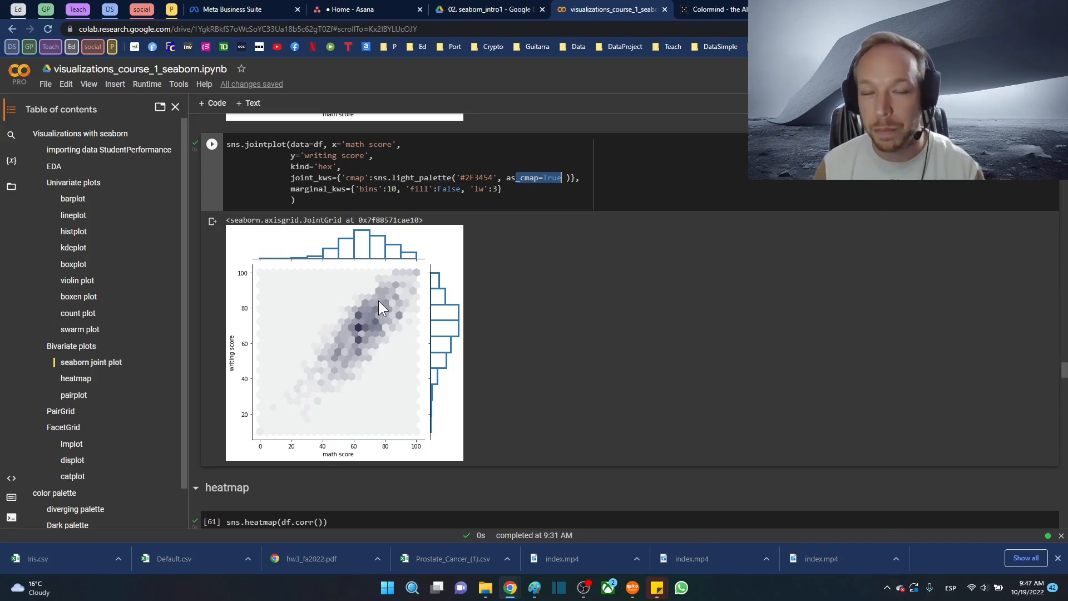
{"action": "mouse_move", "coordinate": [347, 347]}
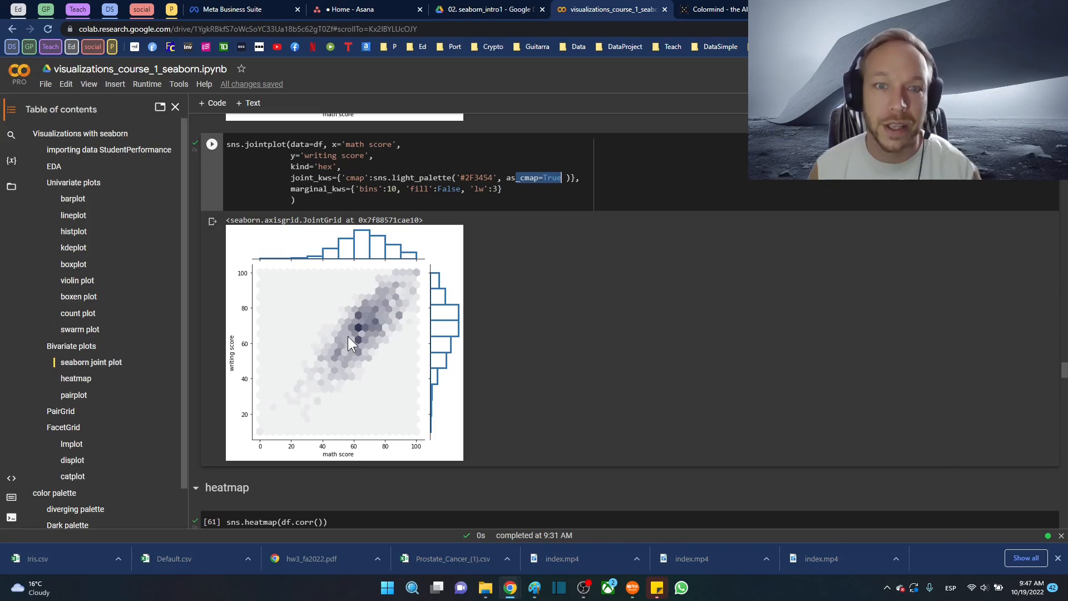
{"action": "mouse_move", "coordinate": [344, 317]}
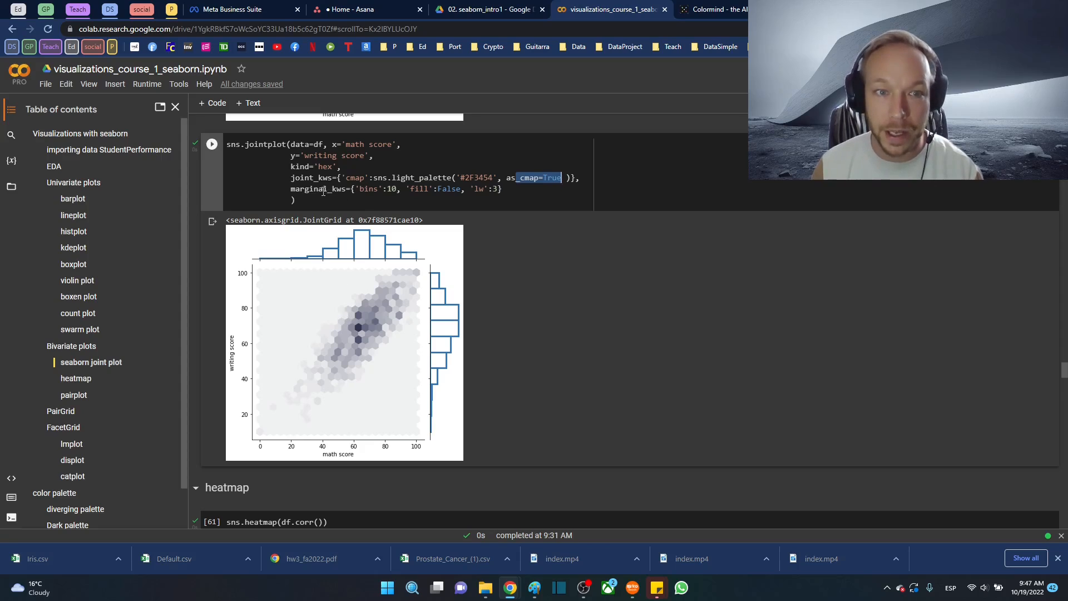
{"action": "double_click", "coordinate": [317, 189]}
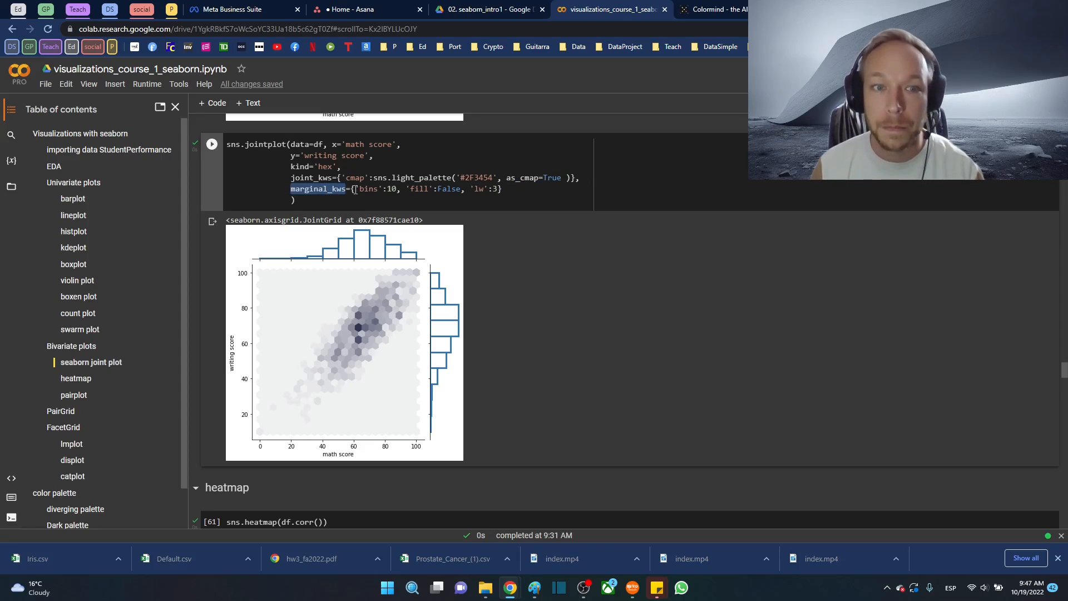
{"action": "mouse_move", "coordinate": [443, 266]}
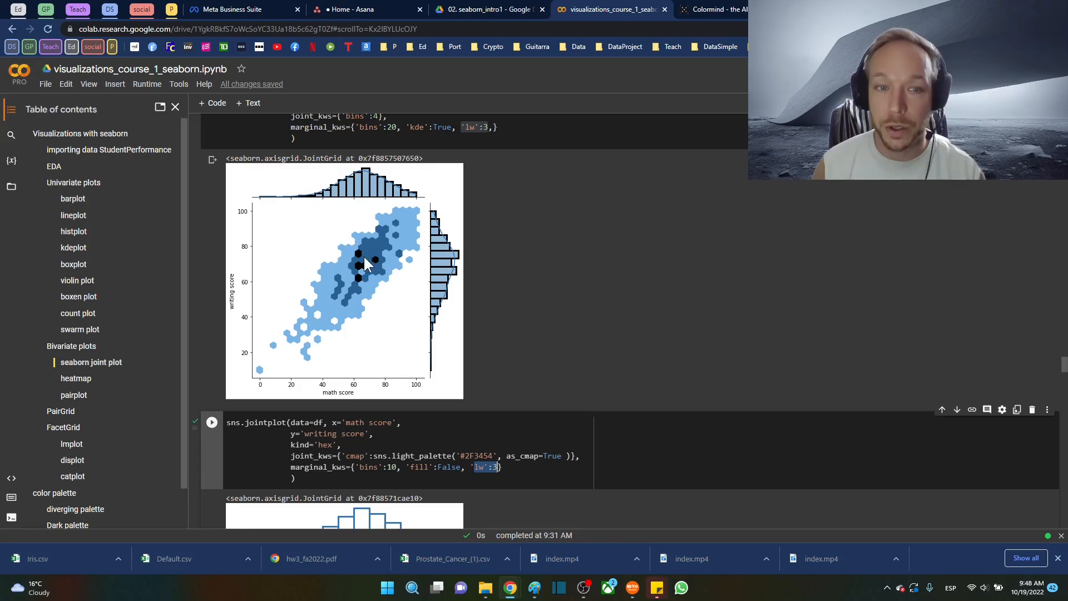
{"action": "scroll", "scroll_direction": "down", "scroll_amount": 3}
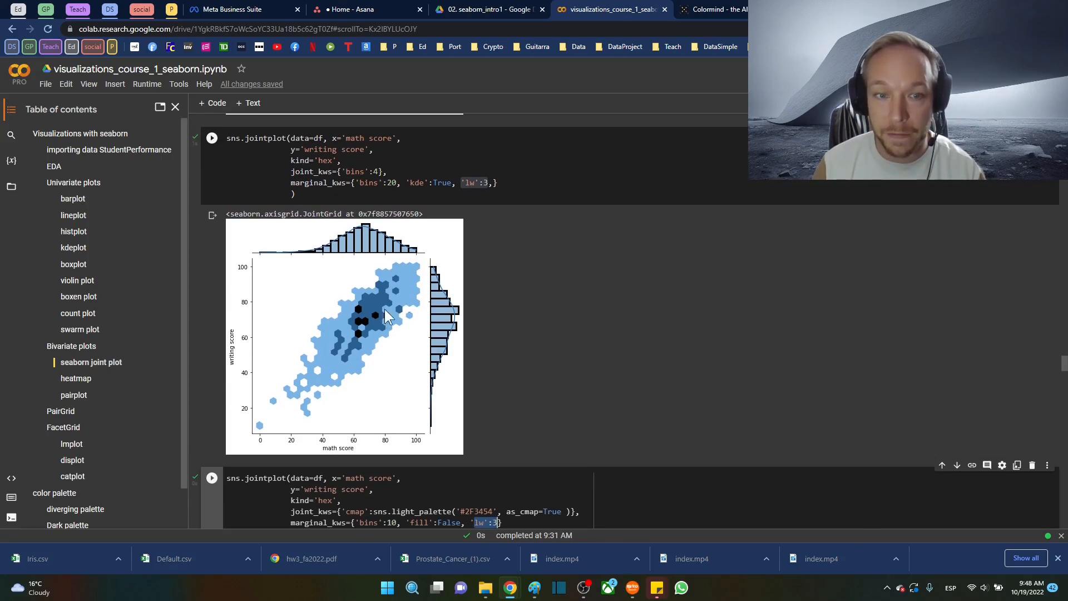